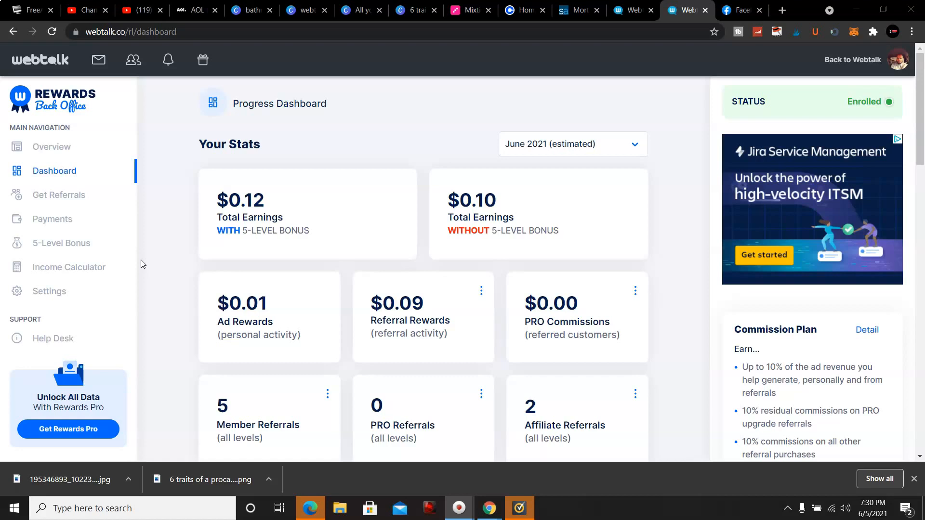
mouse_move(144, 228)
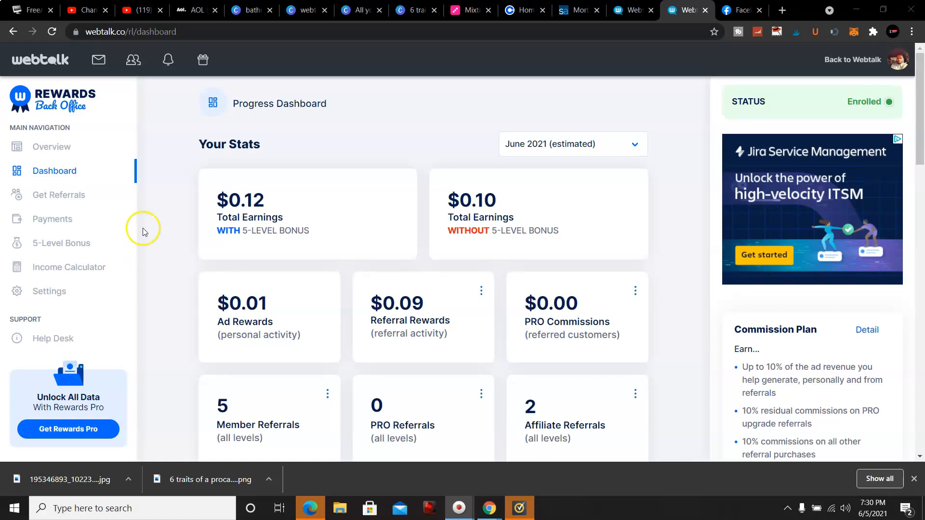
mouse_move(145, 223)
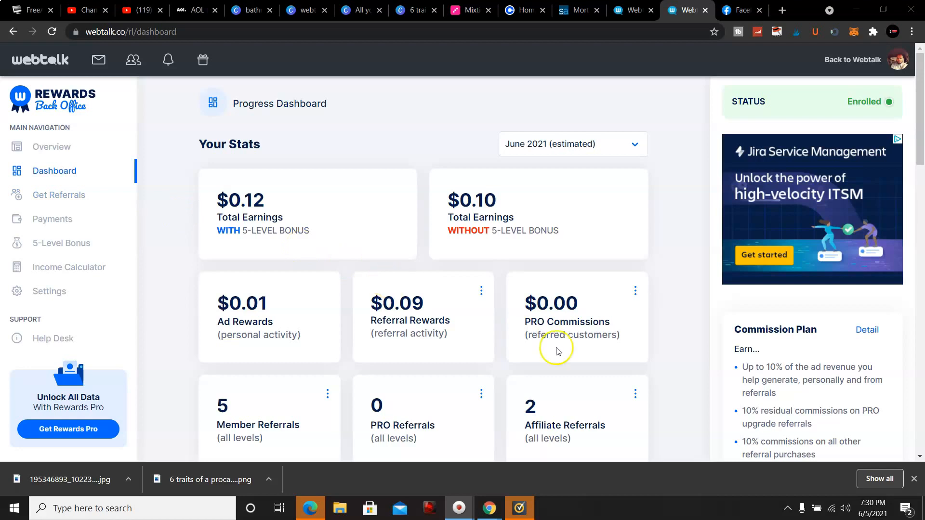
mouse_move(445, 265)
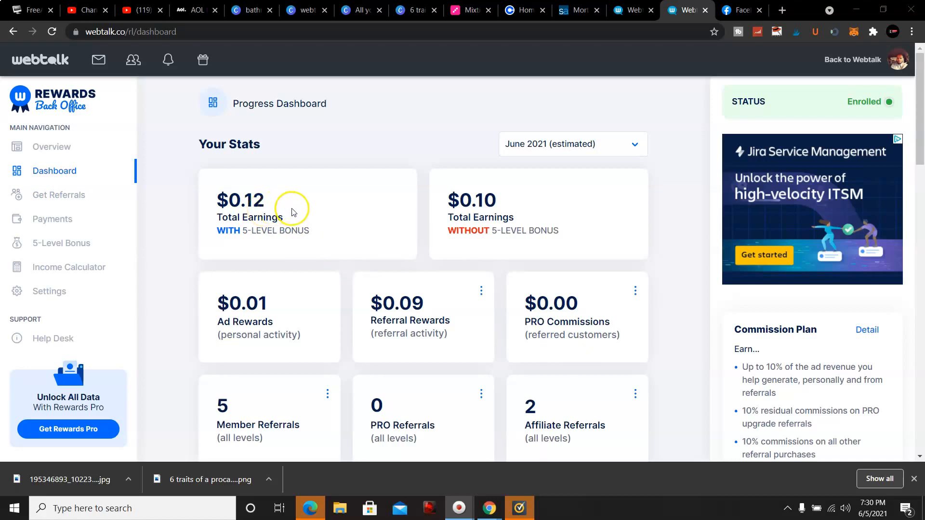
mouse_move(323, 207)
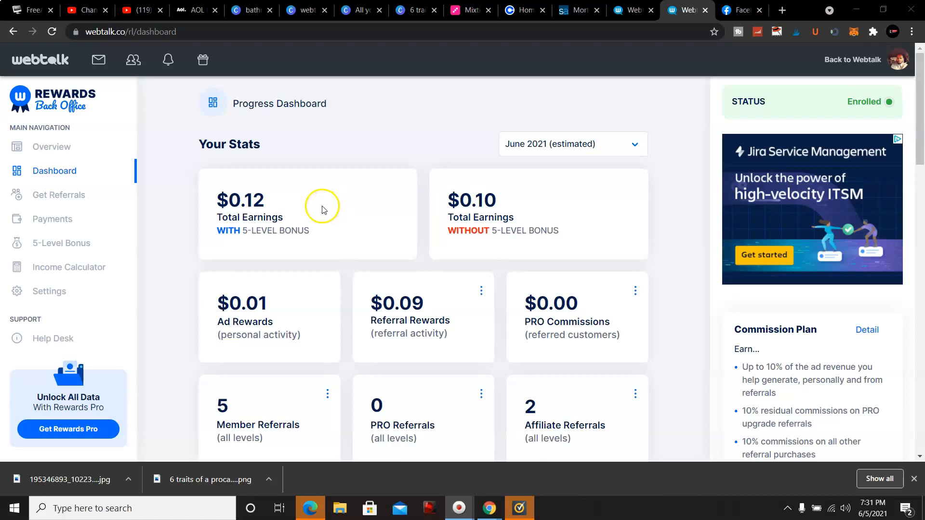
mouse_move(344, 220)
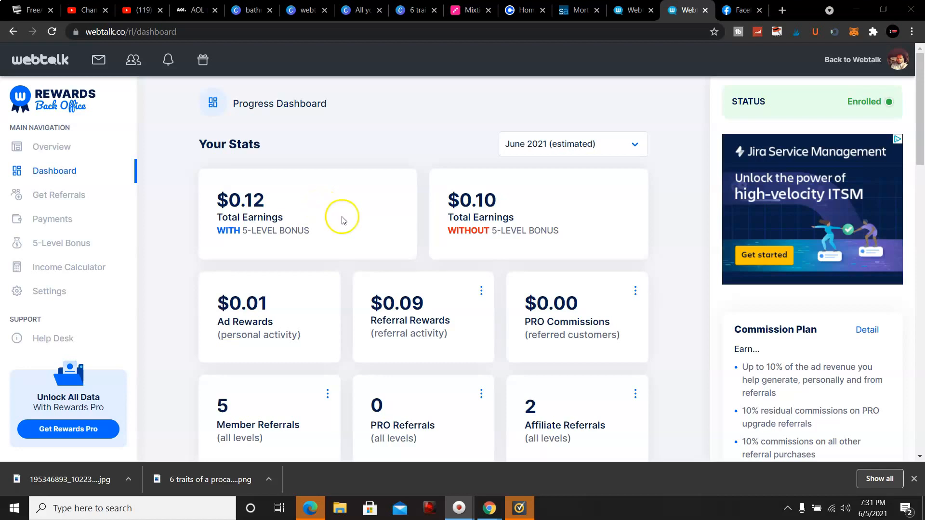
mouse_move(554, 345)
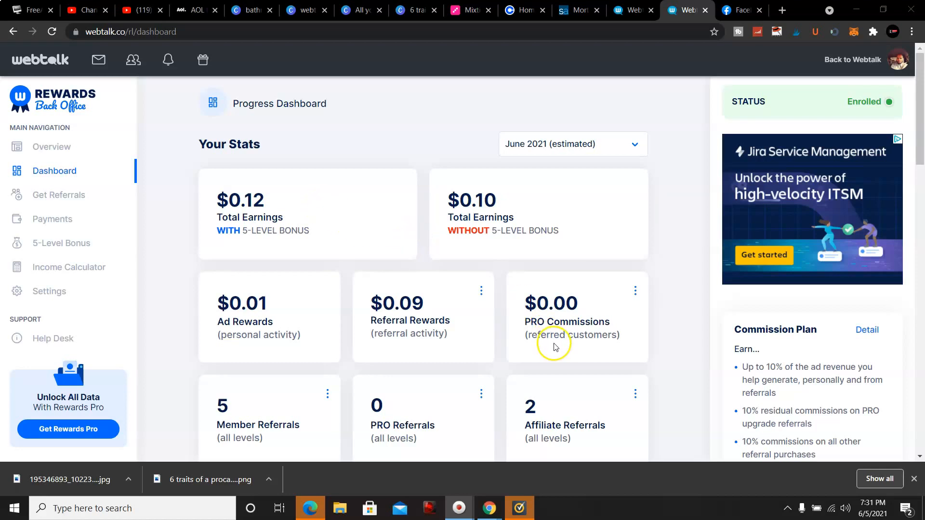
Filter affiliate referral stats to Pending Signup Bonuses, viewing L2 and then All Affiliates
scroll("down", 3)
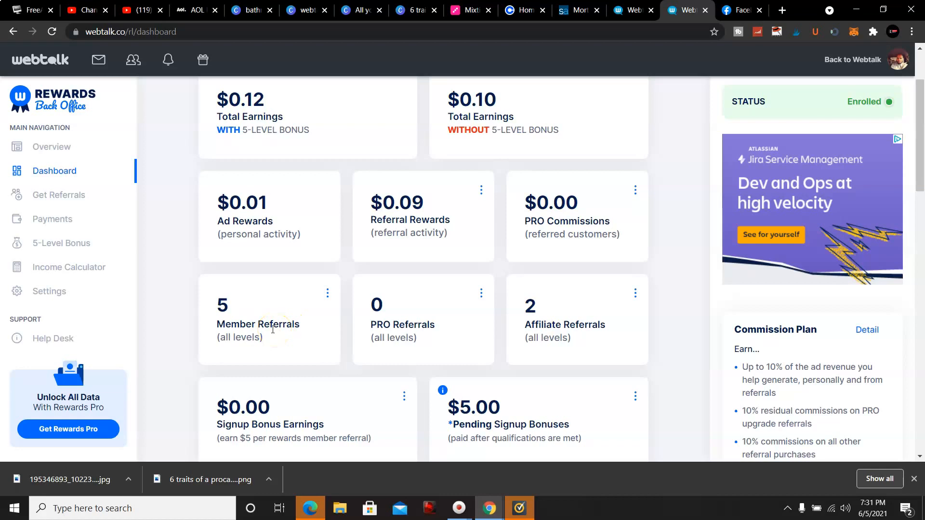
mouse_move(506, 305)
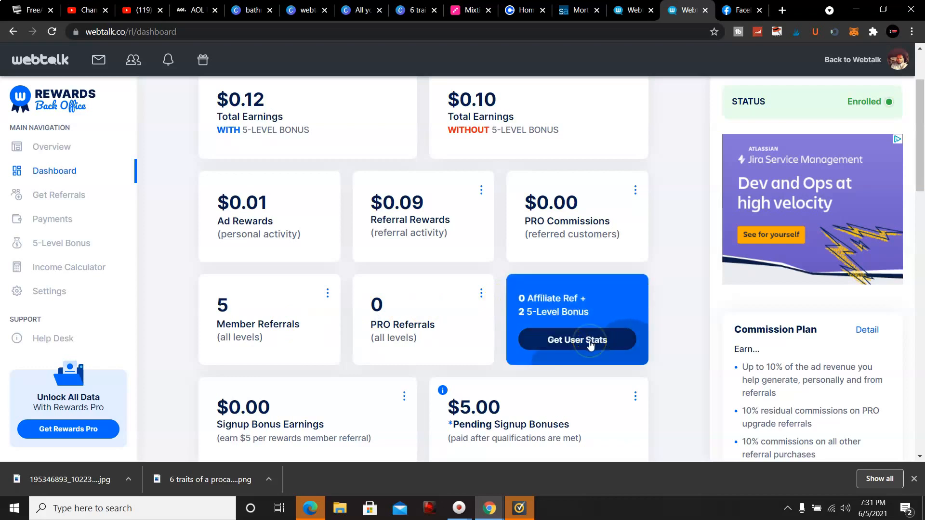
left_click(577, 340)
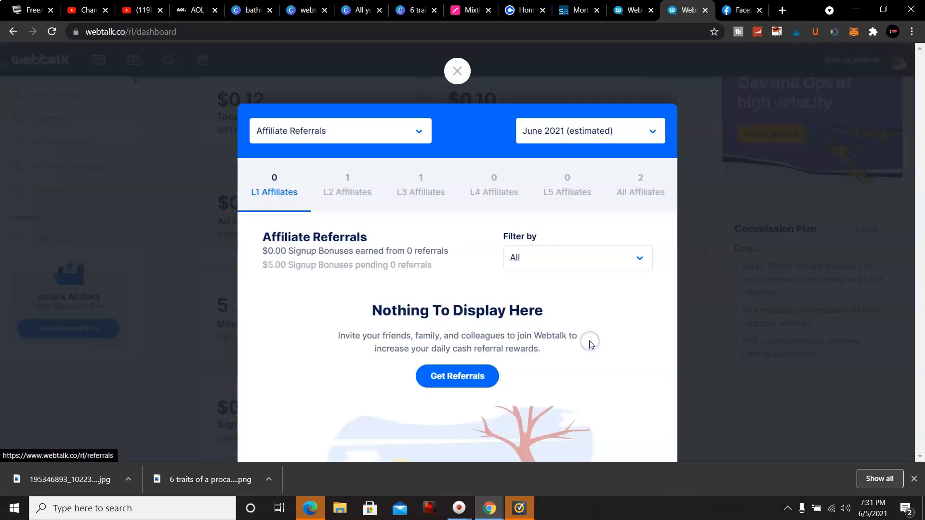
left_click(576, 258)
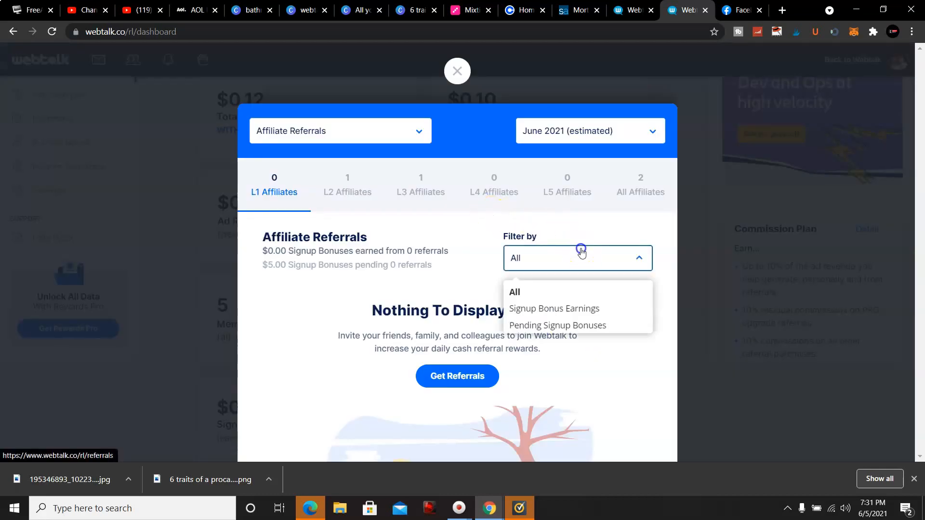
left_click(557, 325)
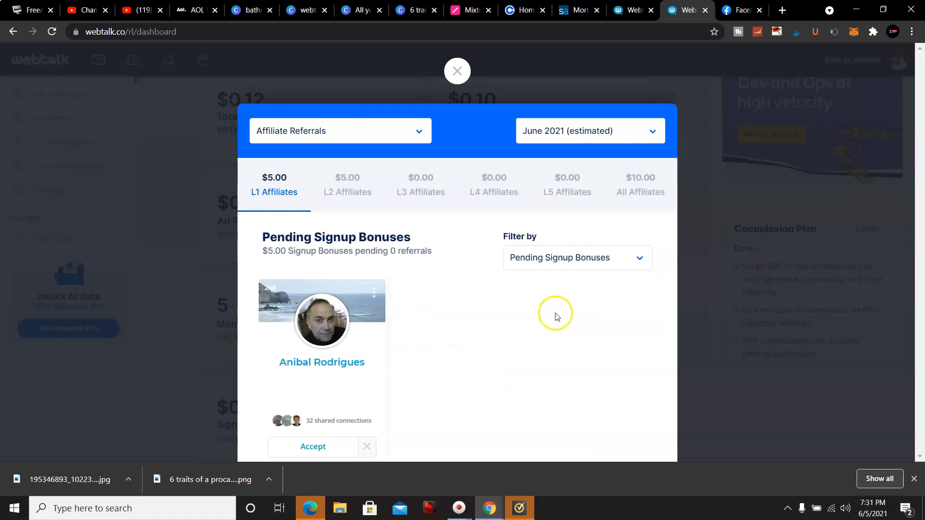
mouse_move(394, 225)
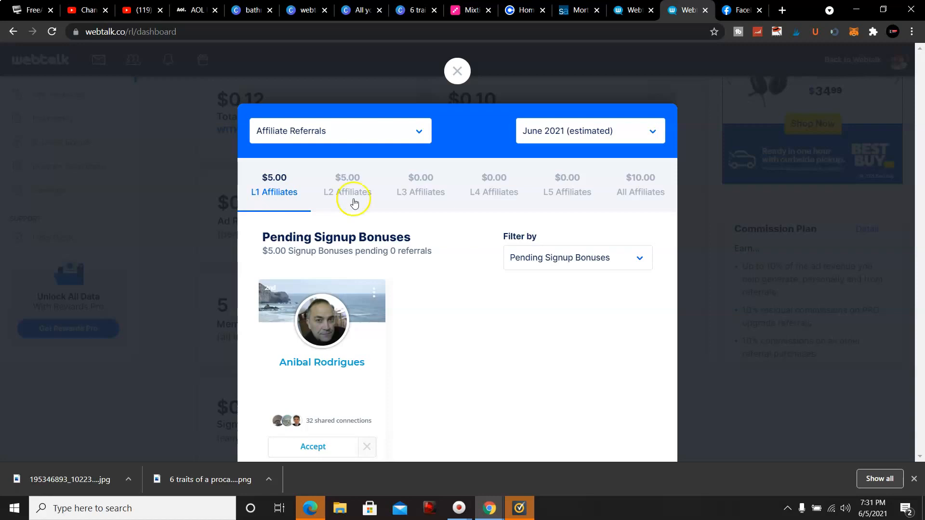
left_click(347, 192)
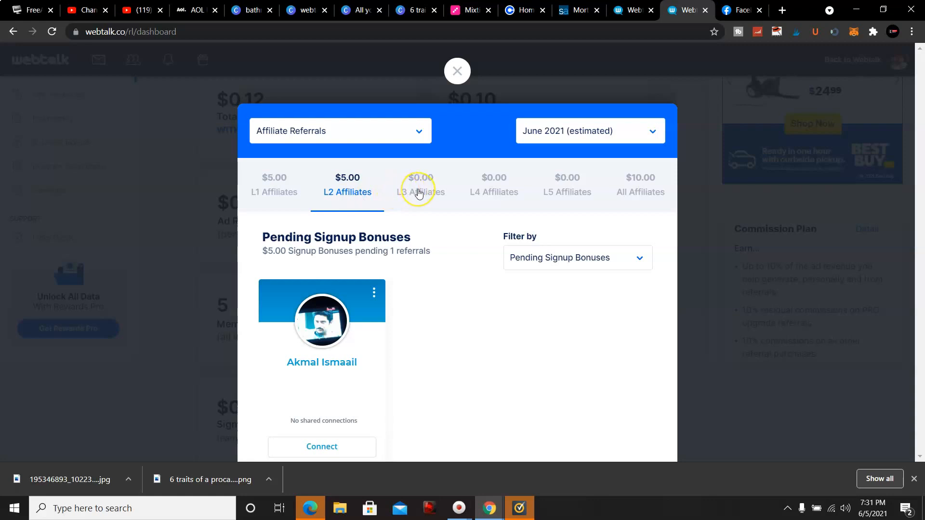
mouse_move(450, 205)
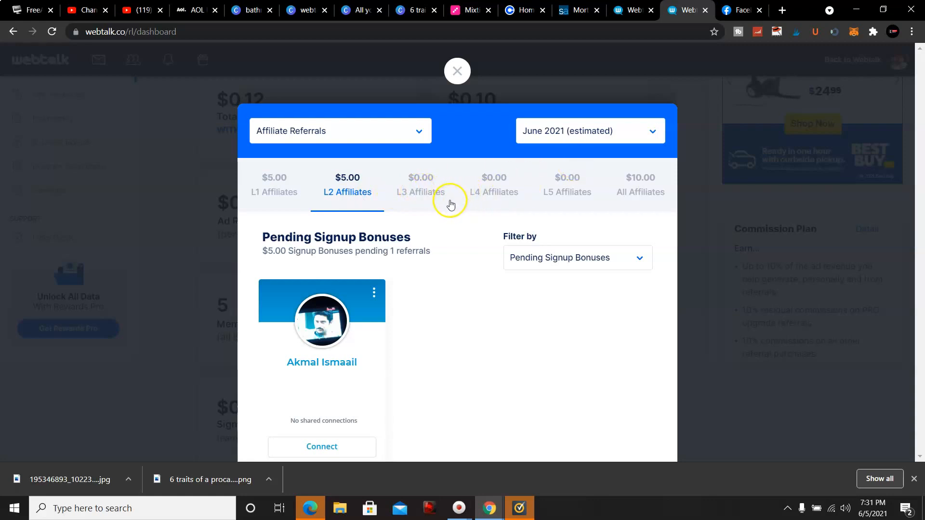
mouse_move(612, 149)
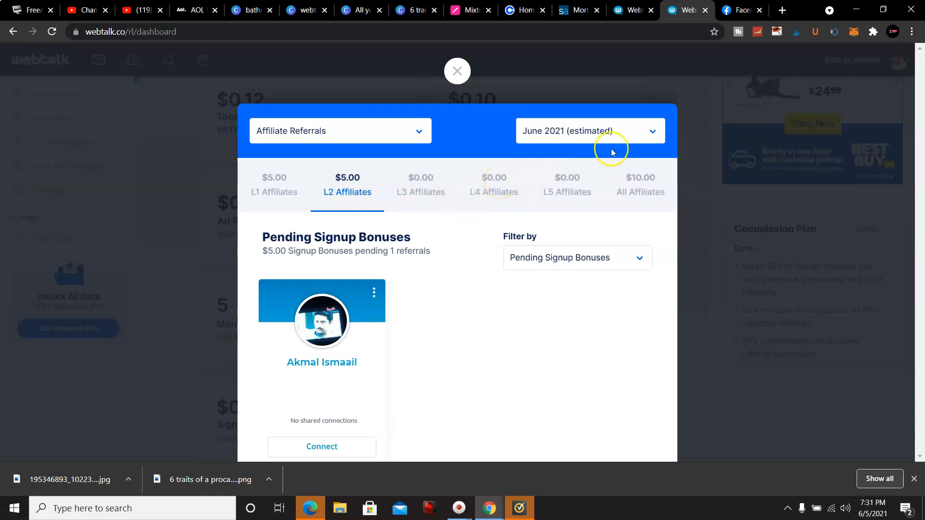
left_click(640, 184)
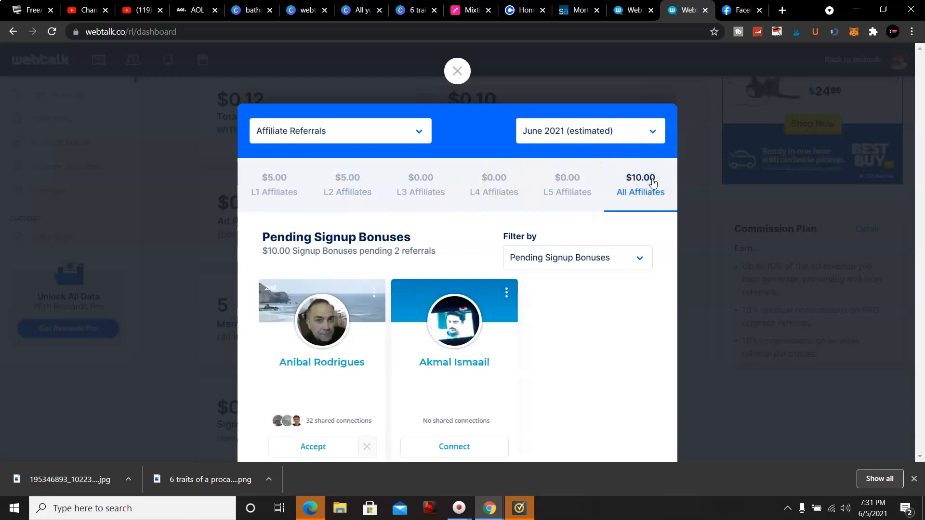
mouse_move(592, 224)
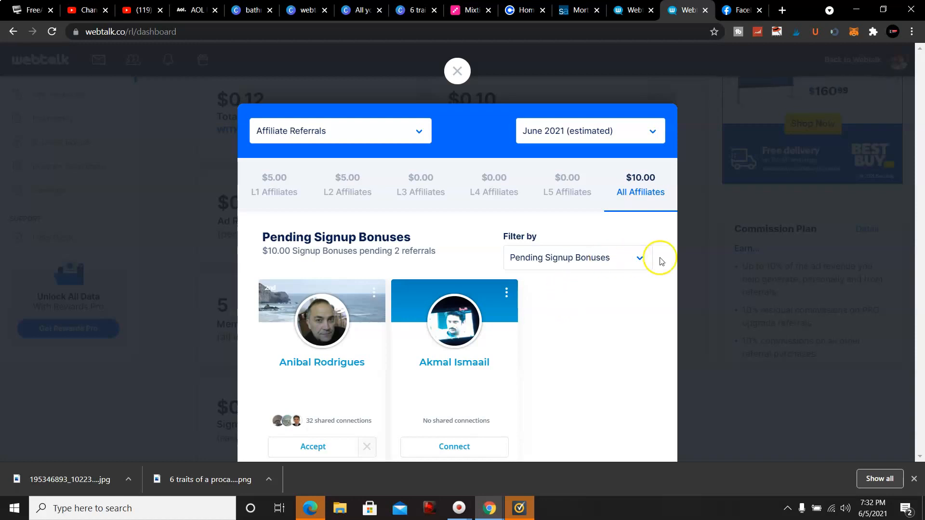
mouse_move(611, 270)
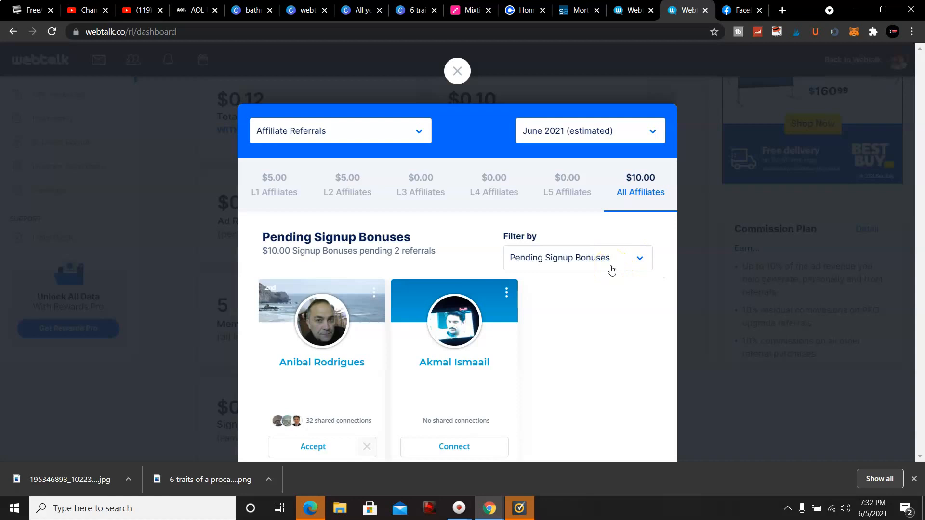
mouse_move(599, 268)
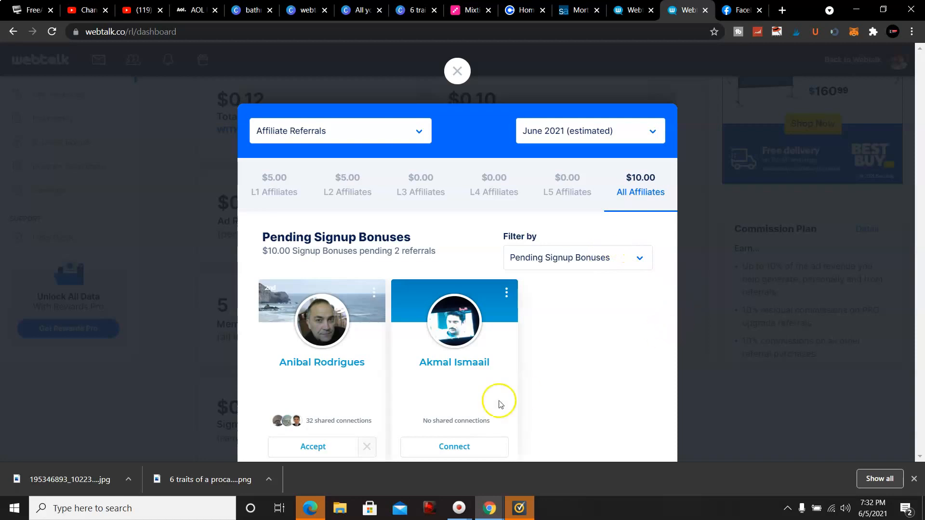
left_click(313, 446)
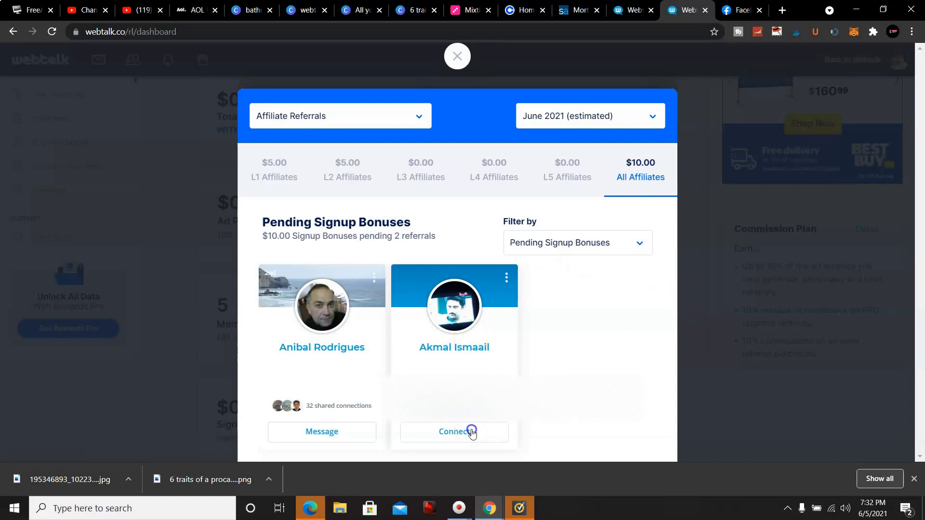
left_click(453, 431)
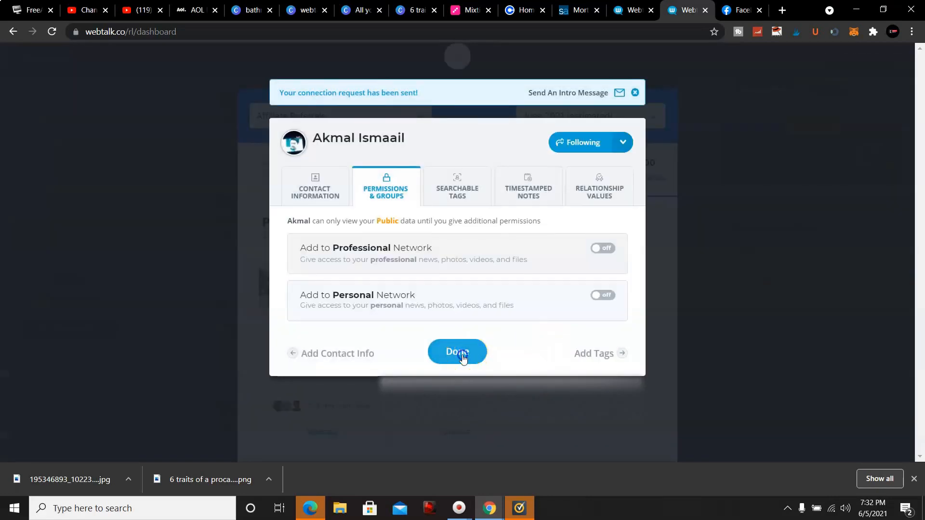
left_click(457, 352)
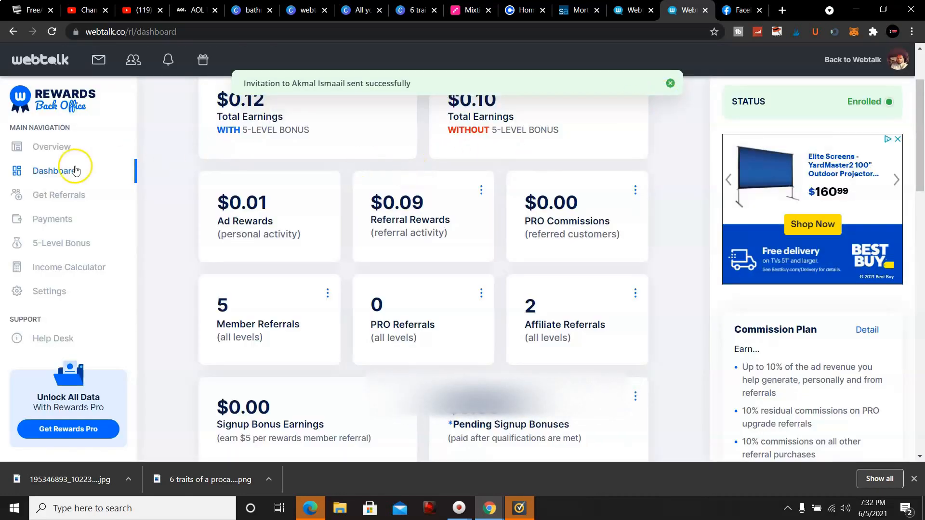
left_click(53, 218)
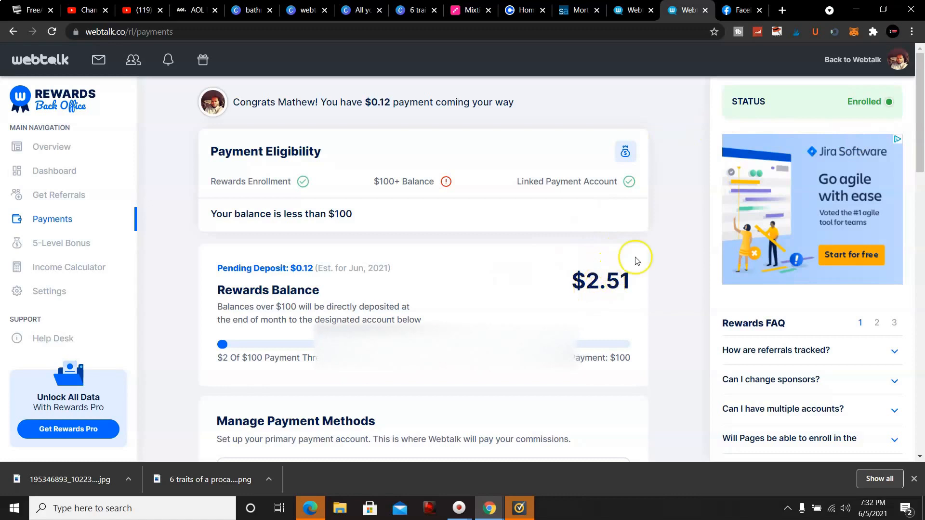
Scroll through Payments, visit the 5-Level Bonus overview, then the Income Calculator page
scroll("down", 3)
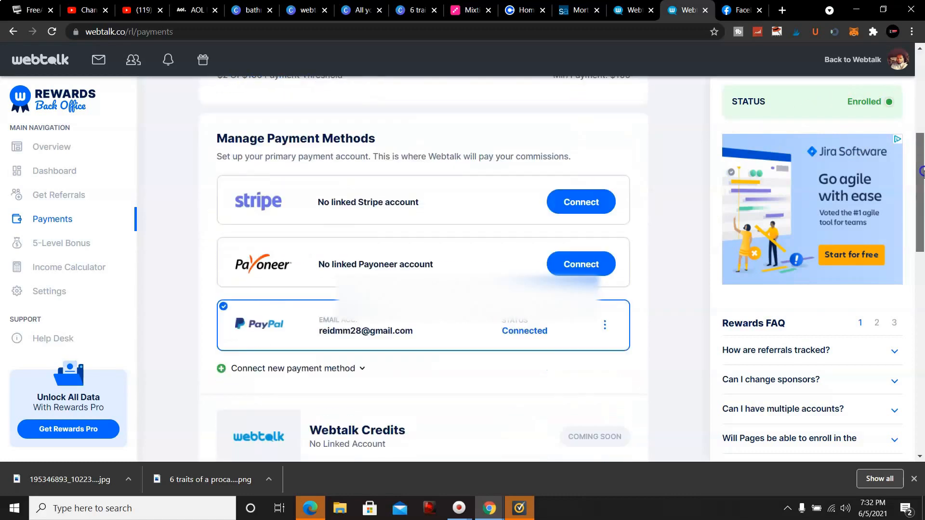
scroll("down", 3)
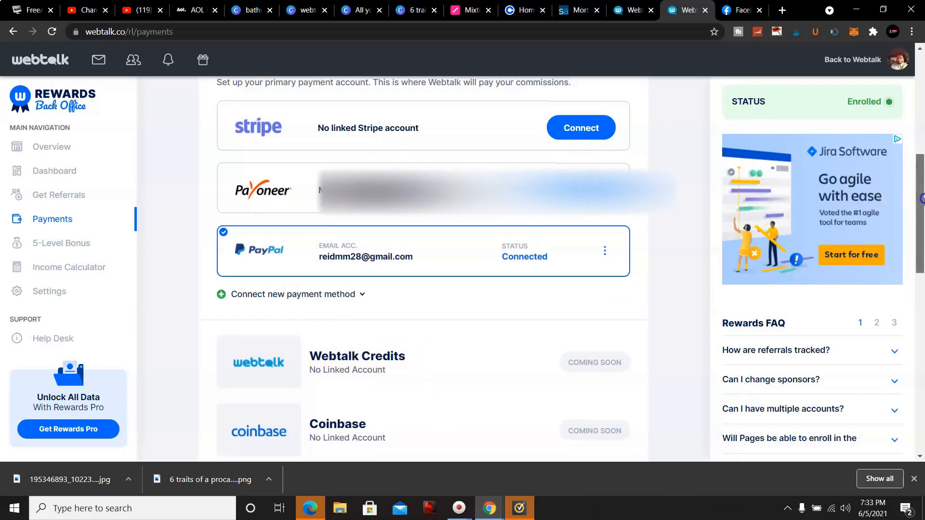
scroll("down", 3)
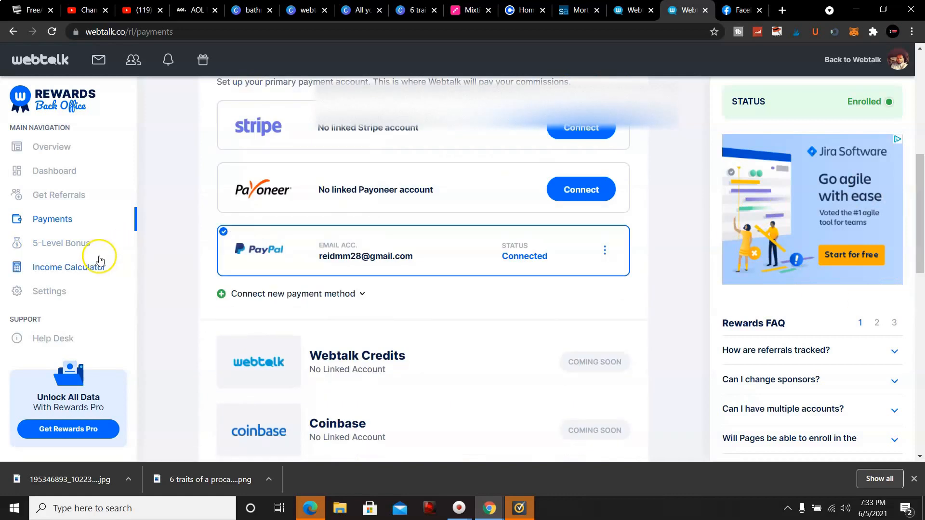
left_click(61, 243)
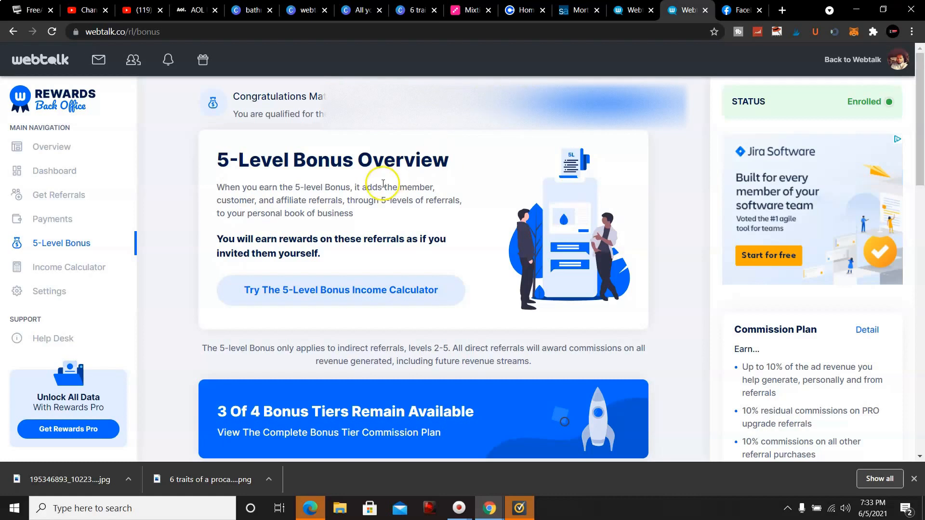
mouse_move(82, 273)
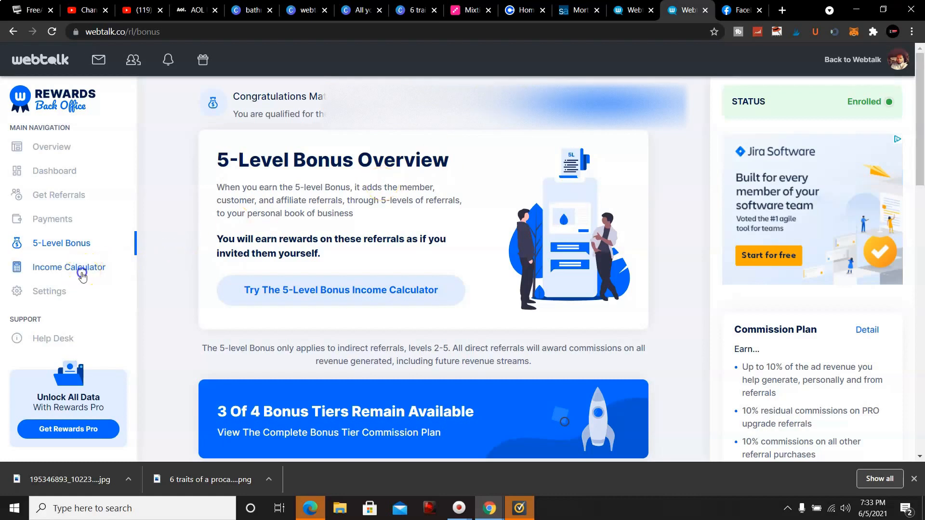
left_click(68, 267)
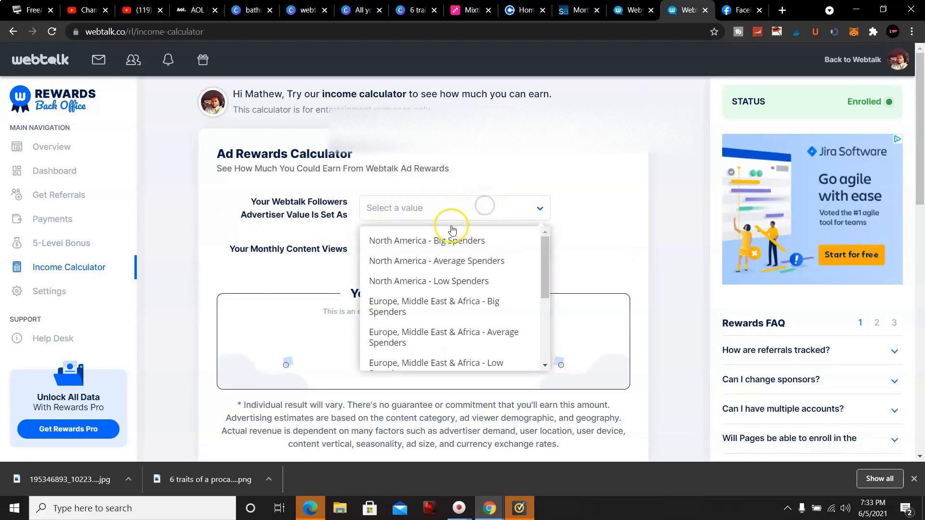
mouse_move(435, 280)
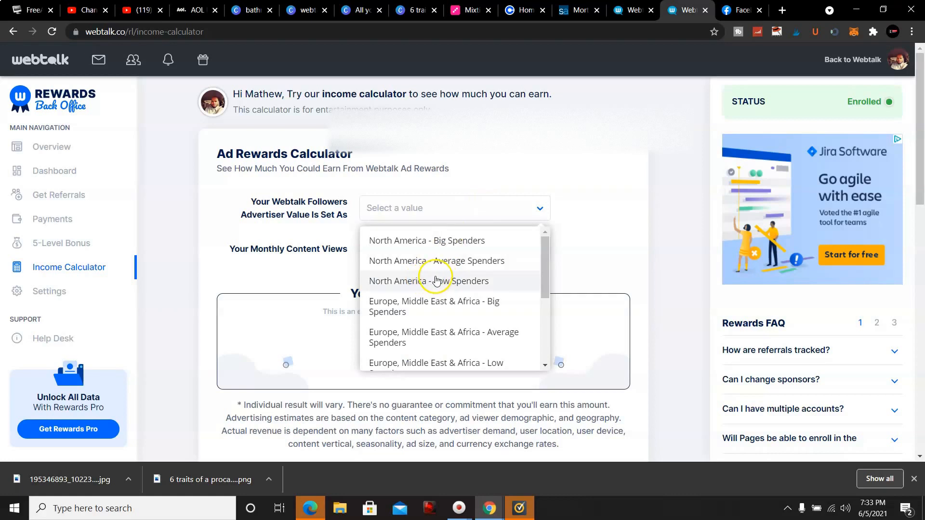
Set advertiser value to Europe, Middle East & Africa Low Spenders for a $42 yearly estimate
left_click(435, 260)
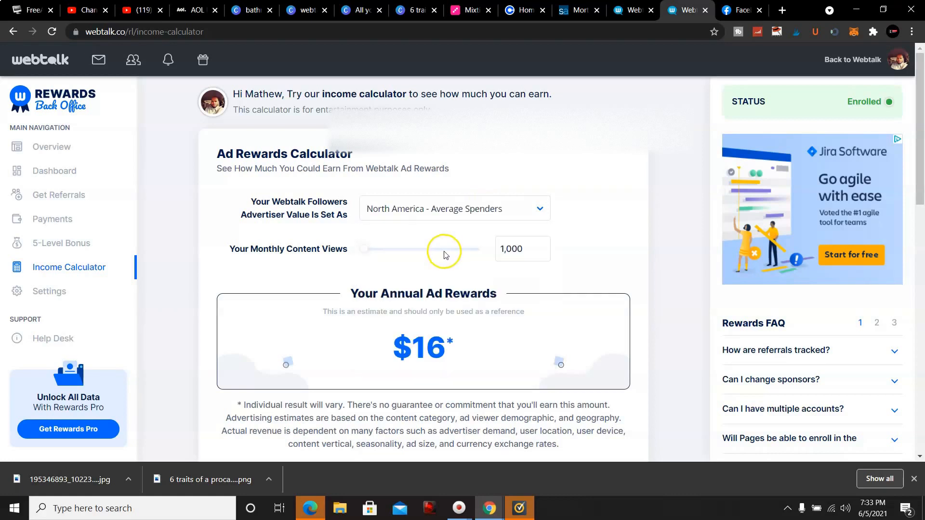
mouse_move(523, 244)
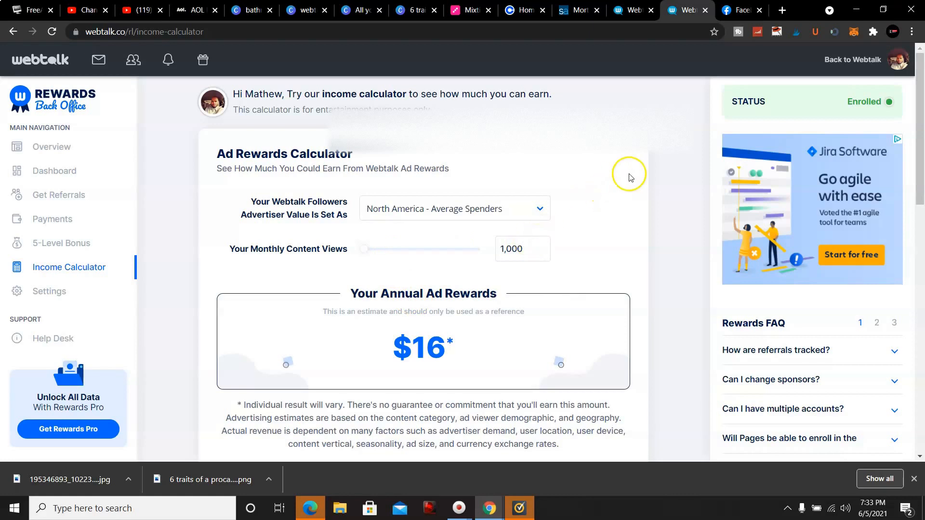
left_click(453, 208)
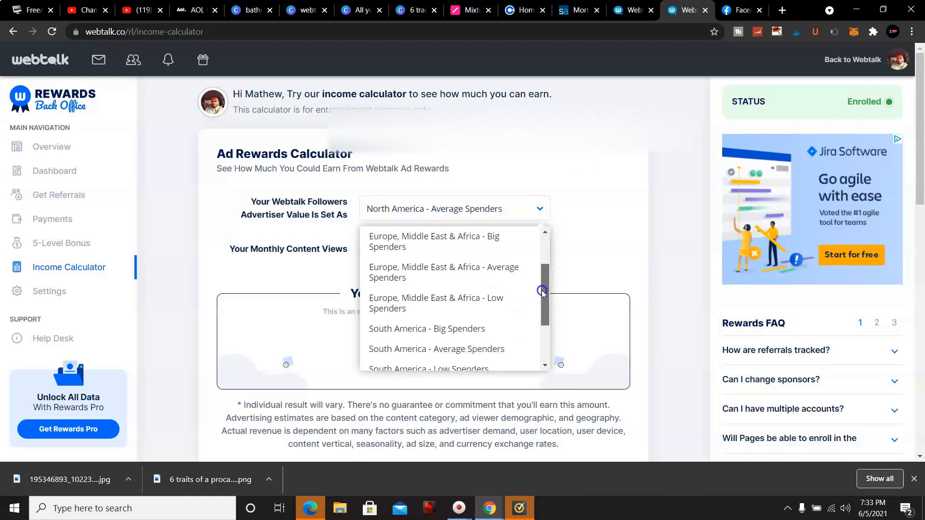
left_click(435, 302)
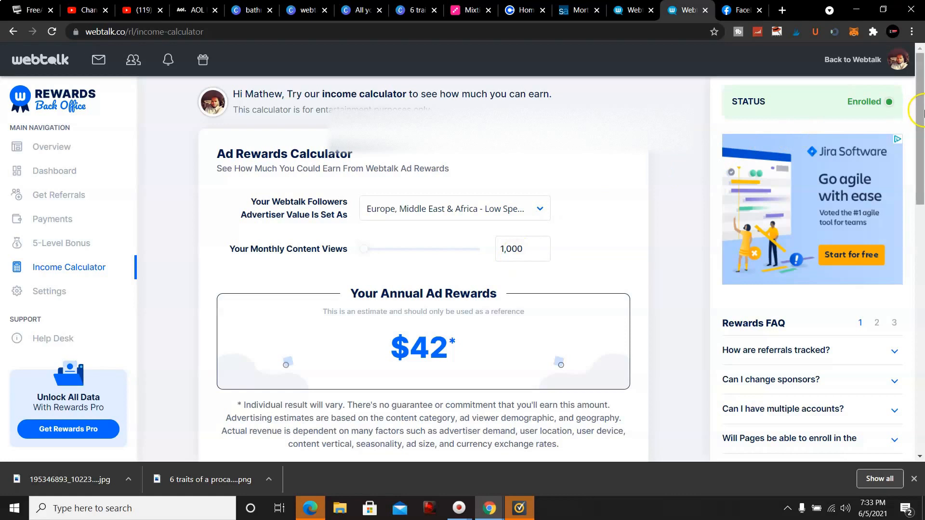
scroll("down", 3)
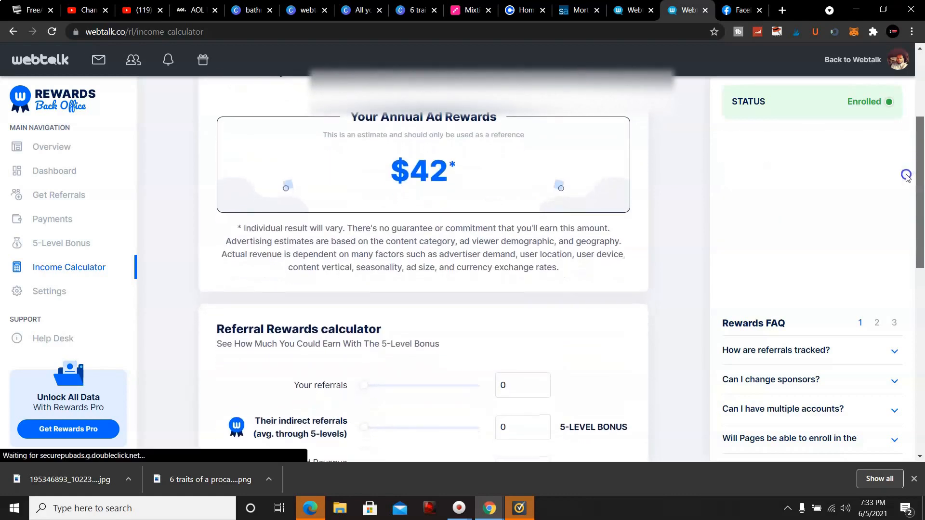
scroll("down", 3)
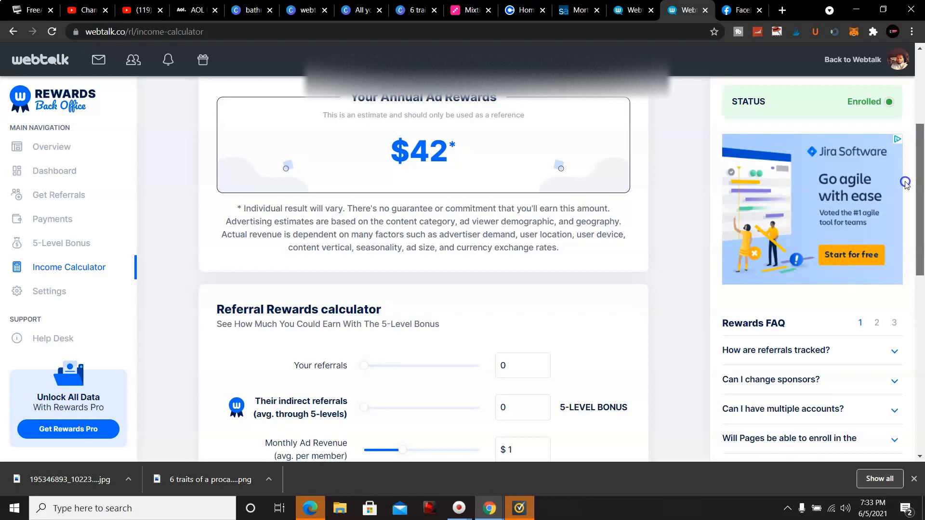
Drag the Your referrals slider to 125 direct referrals
scroll("down", 3)
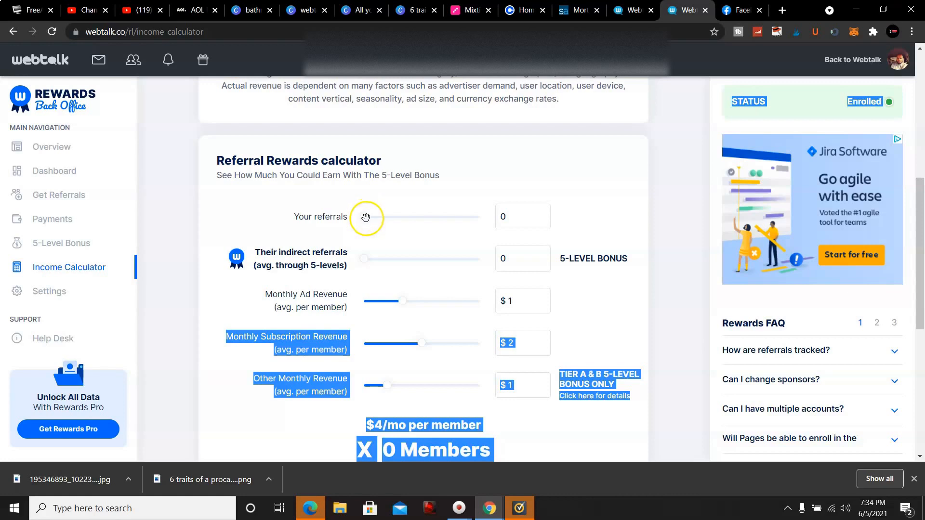
left_click_drag(366, 218, 422, 218)
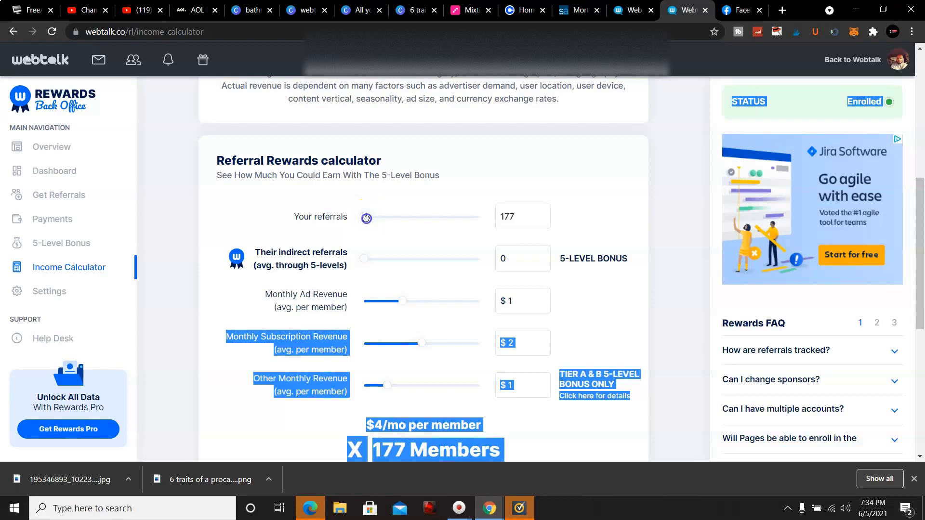
left_click_drag(366, 218, 364, 219)
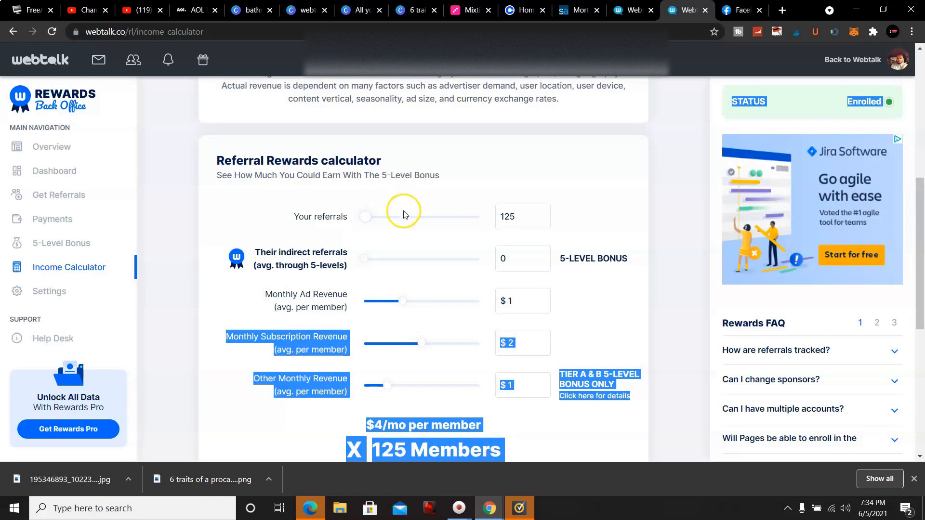
mouse_move(529, 189)
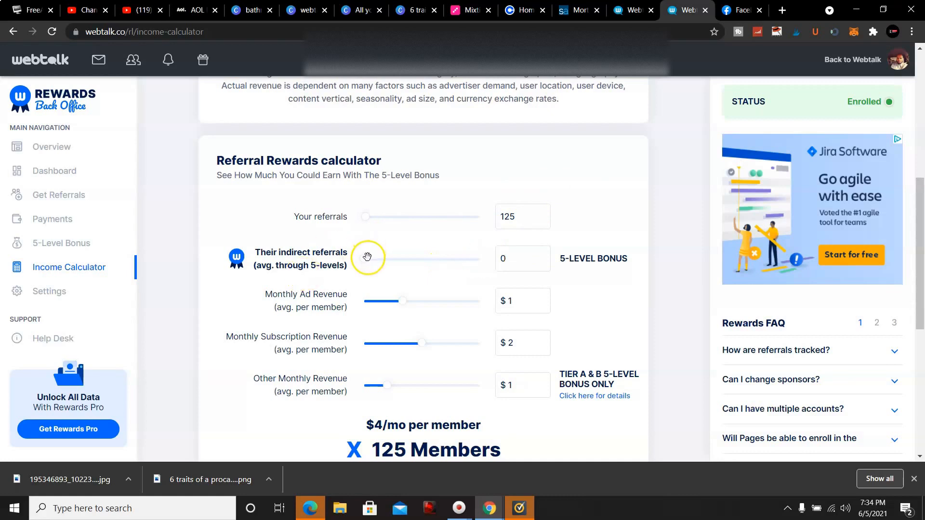
Raise Their indirect referrals to 9, totalling 922,625 members at $4 monthly
left_click_drag(367, 258, 371, 258)
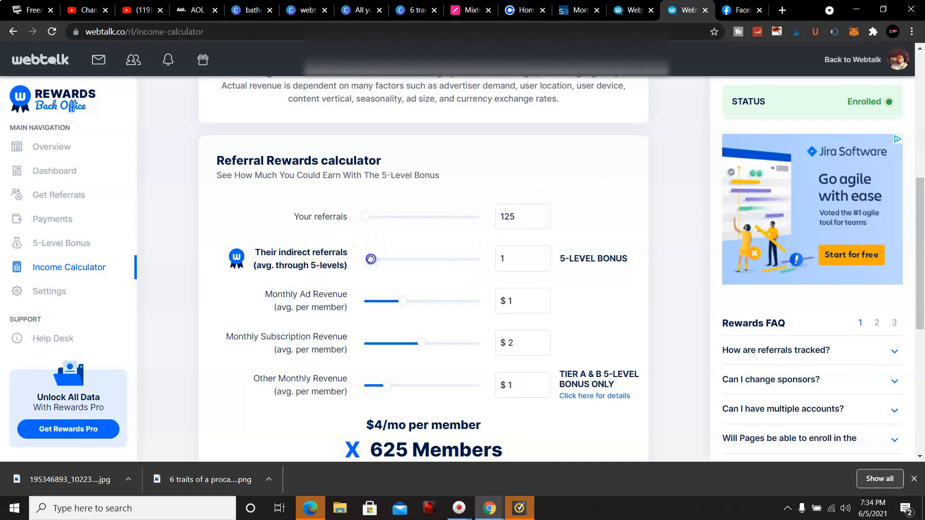
left_click_drag(371, 259, 377, 259)
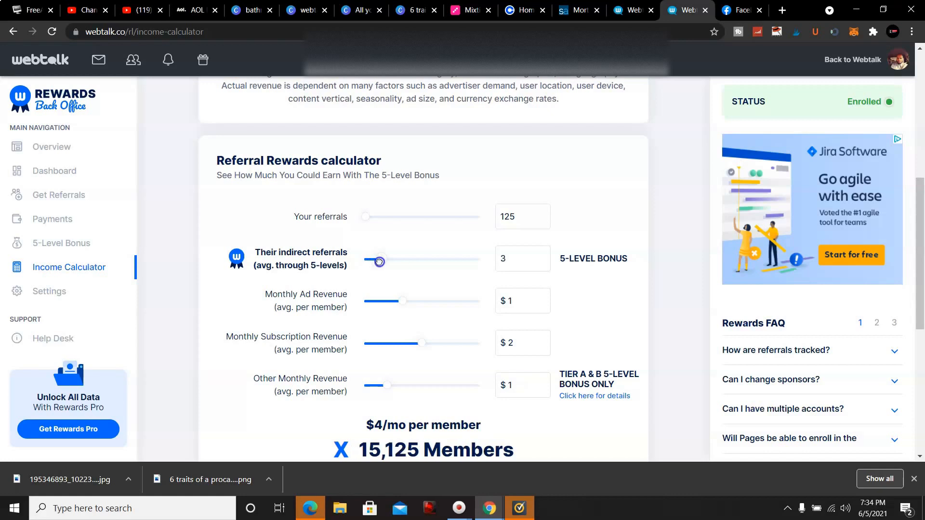
left_click_drag(378, 261, 396, 265)
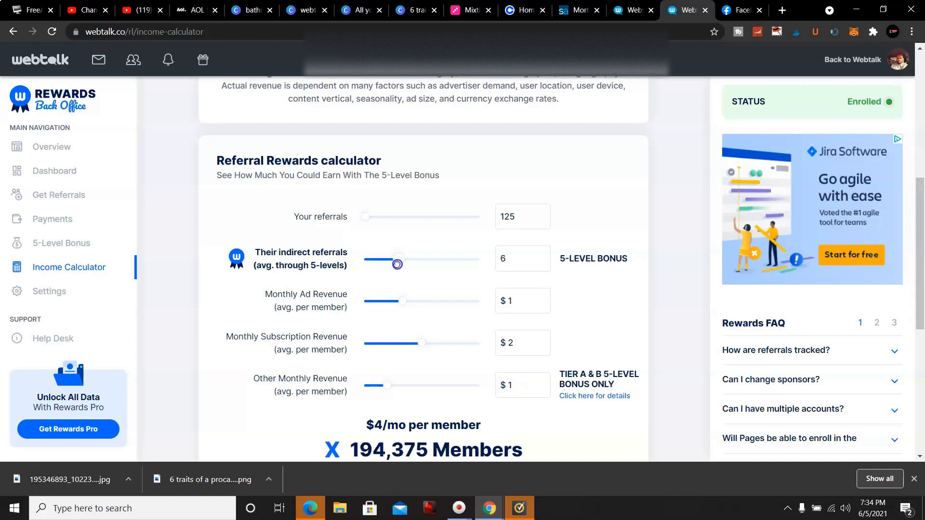
left_click_drag(397, 263, 411, 263)
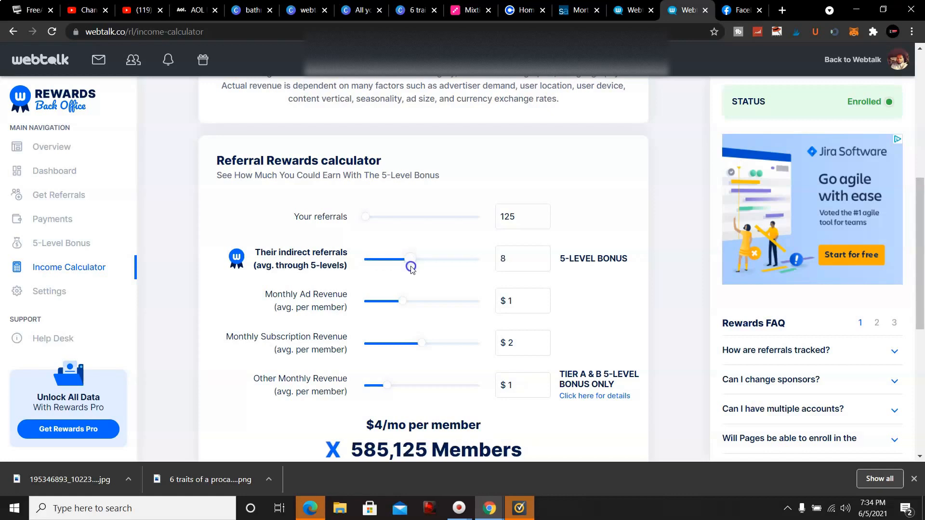
left_click_drag(411, 260, 417, 260)
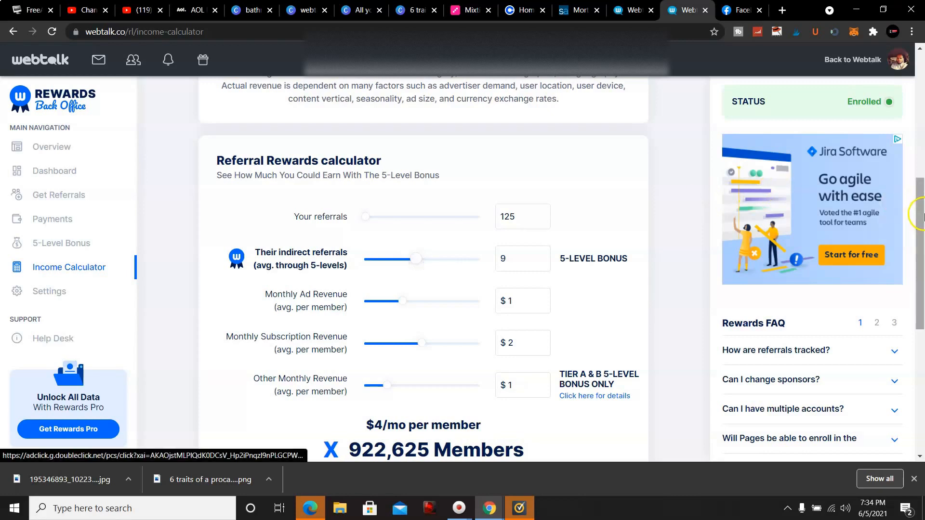
scroll("down", 3)
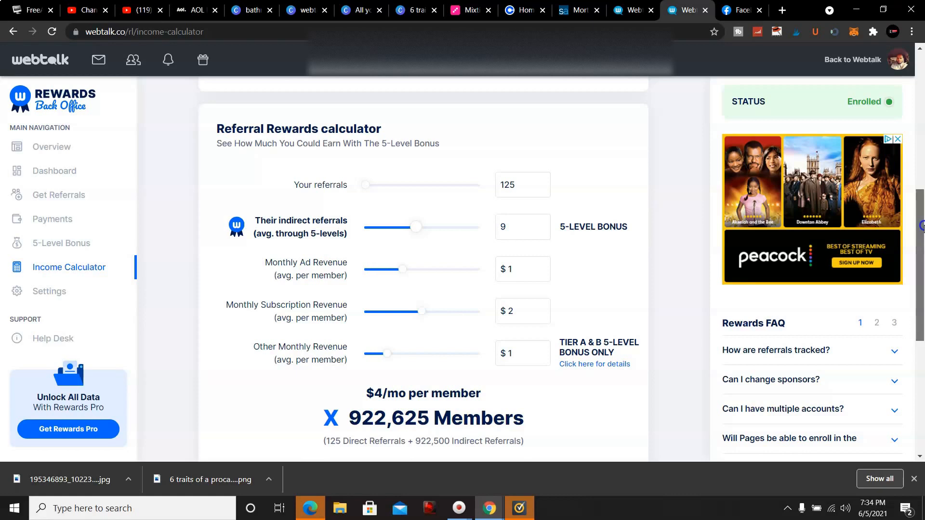
scroll("down", 3)
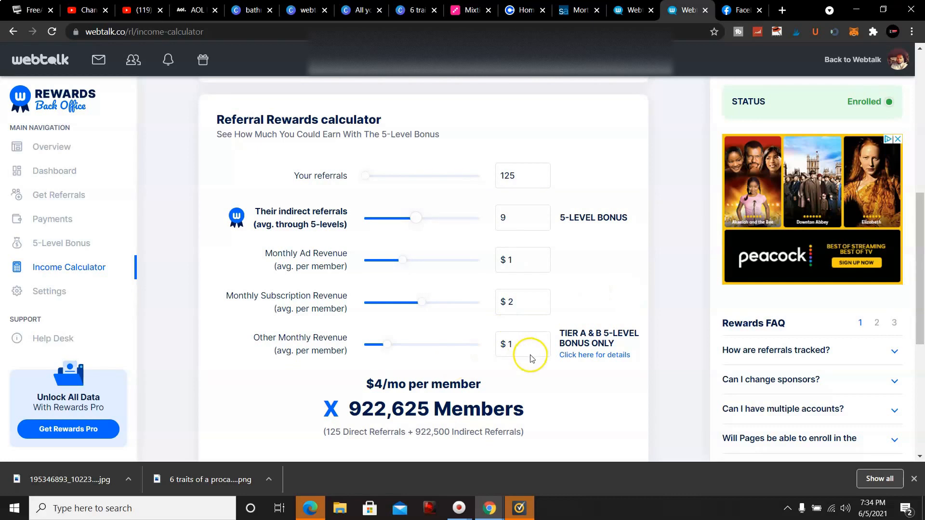
mouse_move(504, 381)
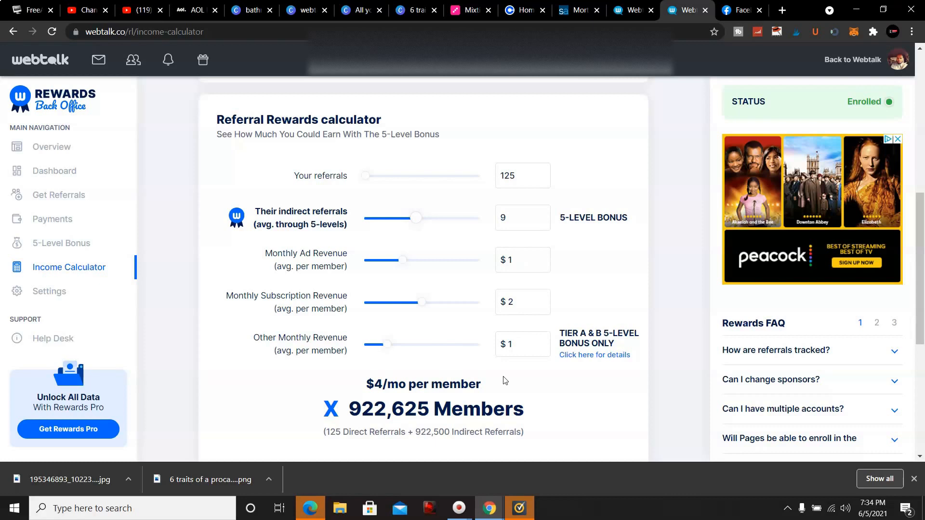
scroll("down", 3)
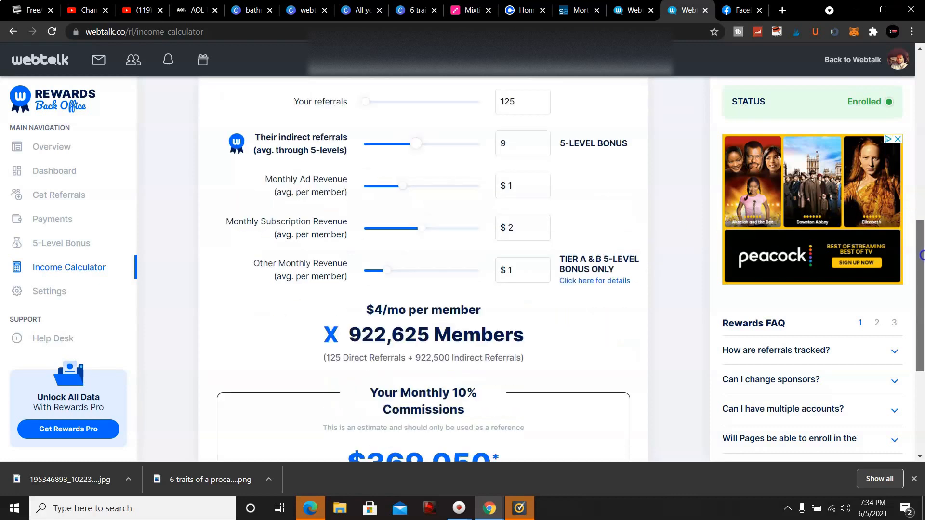
scroll("down", 3)
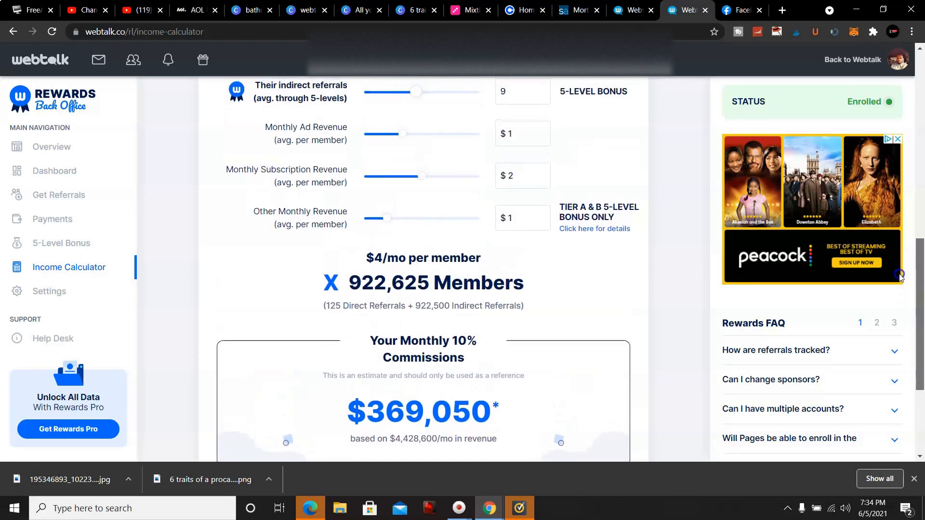
scroll("down", 3)
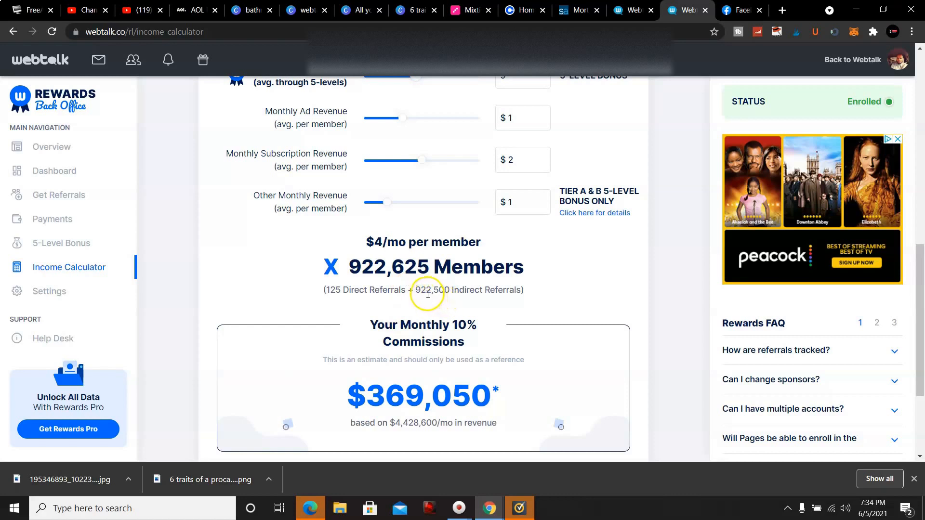
mouse_move(416, 275)
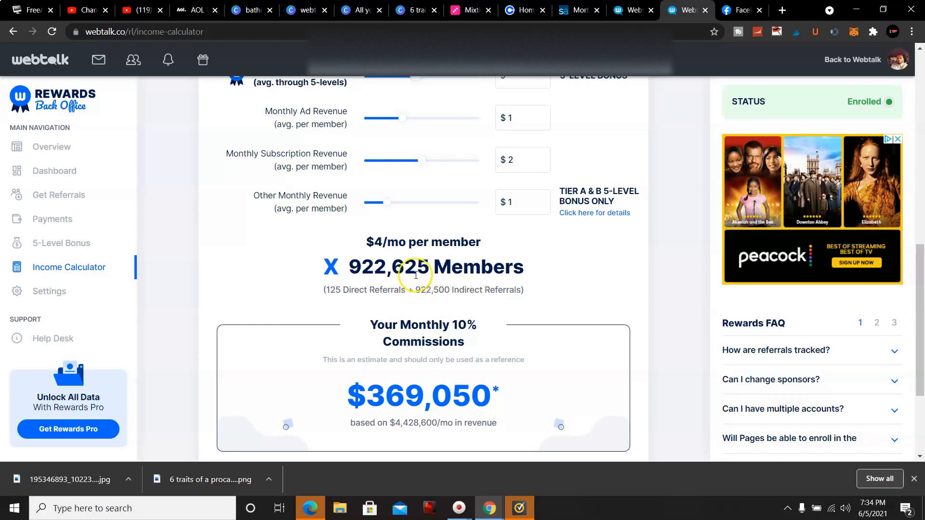
mouse_move(431, 260)
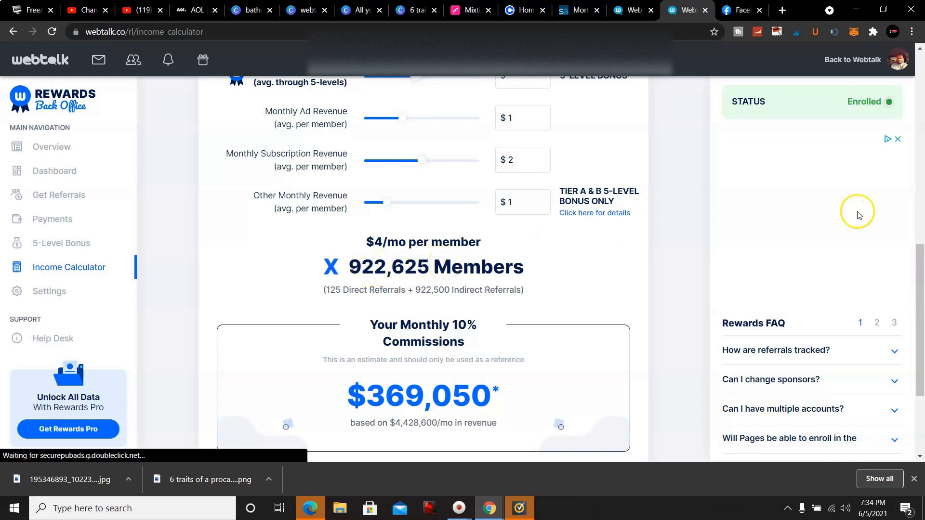
scroll("up", 3)
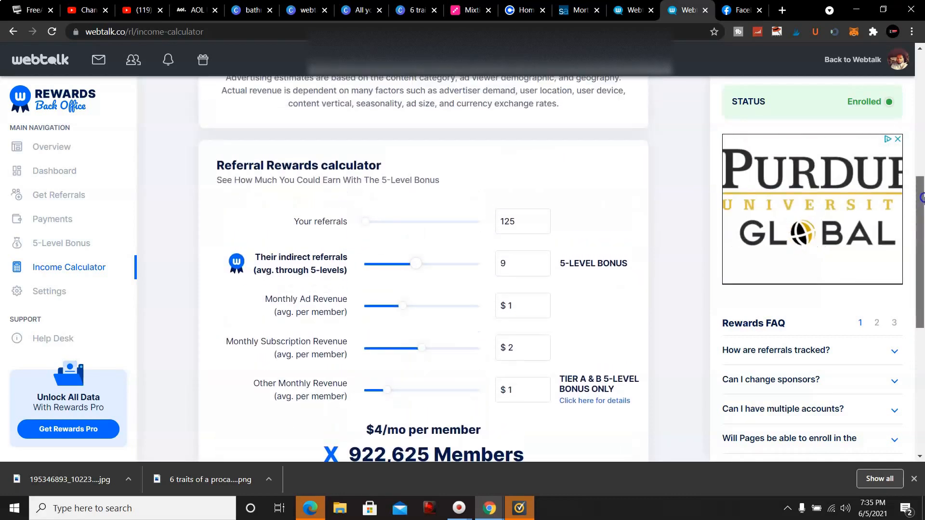
scroll("down", 3)
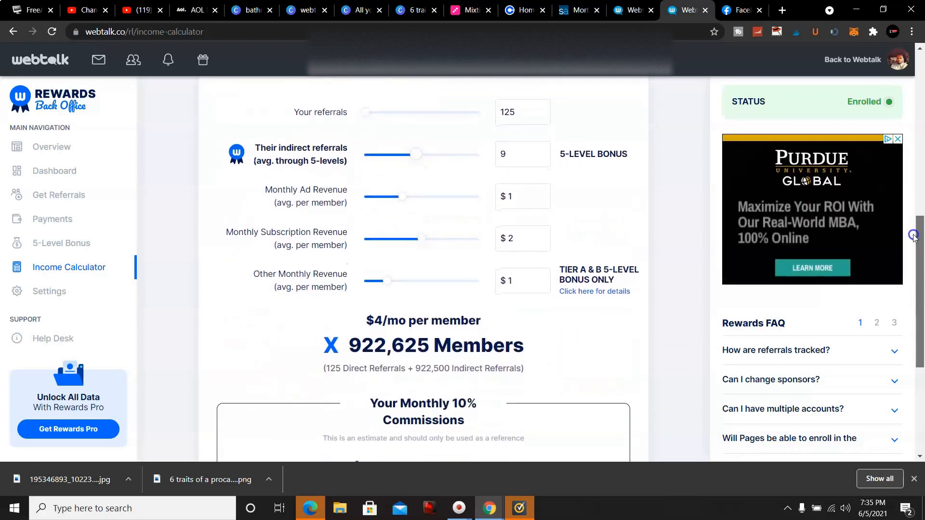
mouse_move(402, 230)
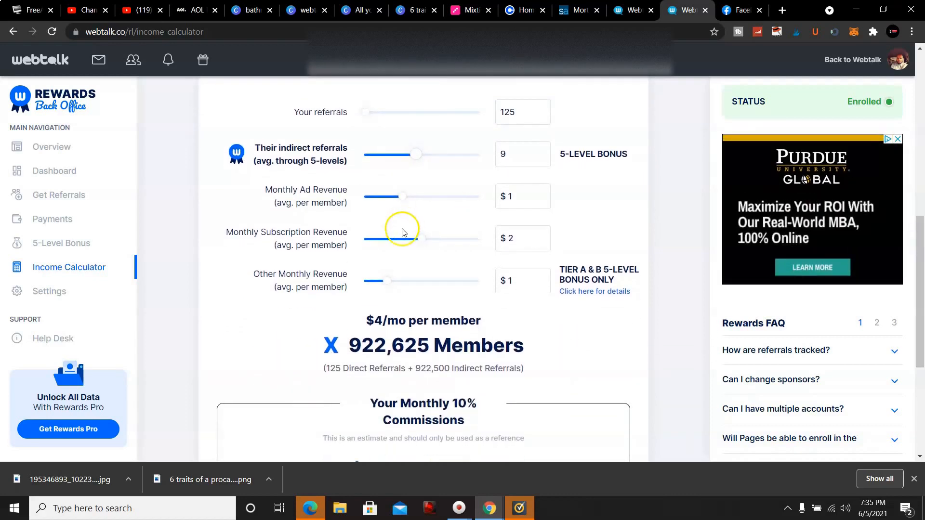
Set subscription and other monthly revenue to $0 and monthly ad revenue to $3
left_click_drag(418, 238, 364, 239)
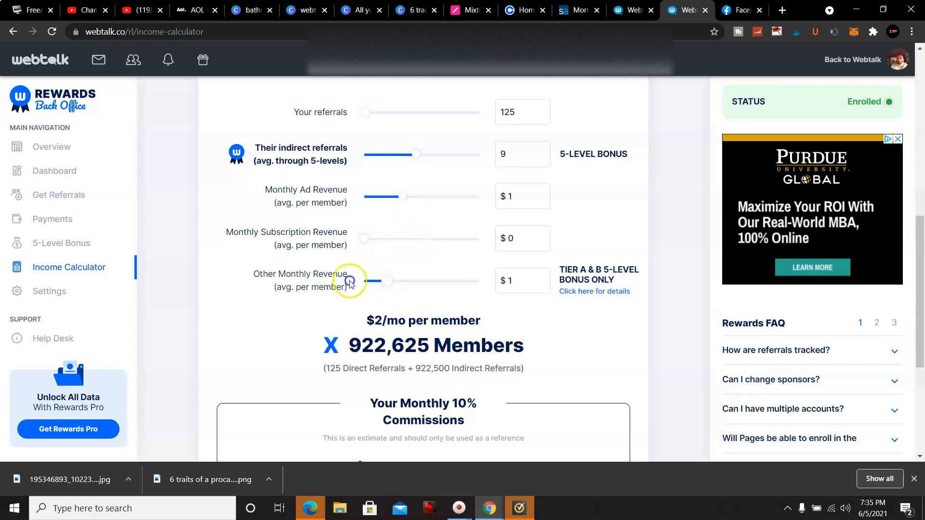
left_click_drag(387, 282, 365, 281)
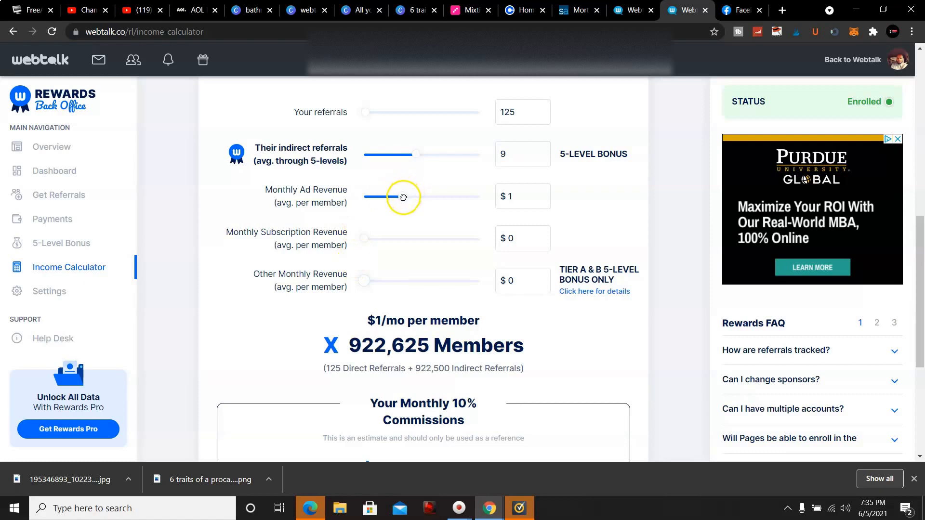
left_click_drag(403, 197, 482, 197)
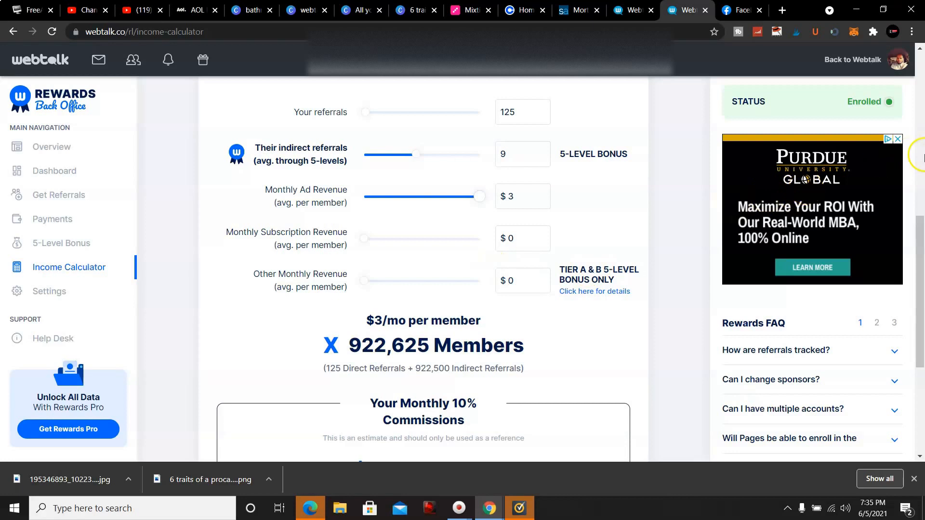
scroll("down", 3)
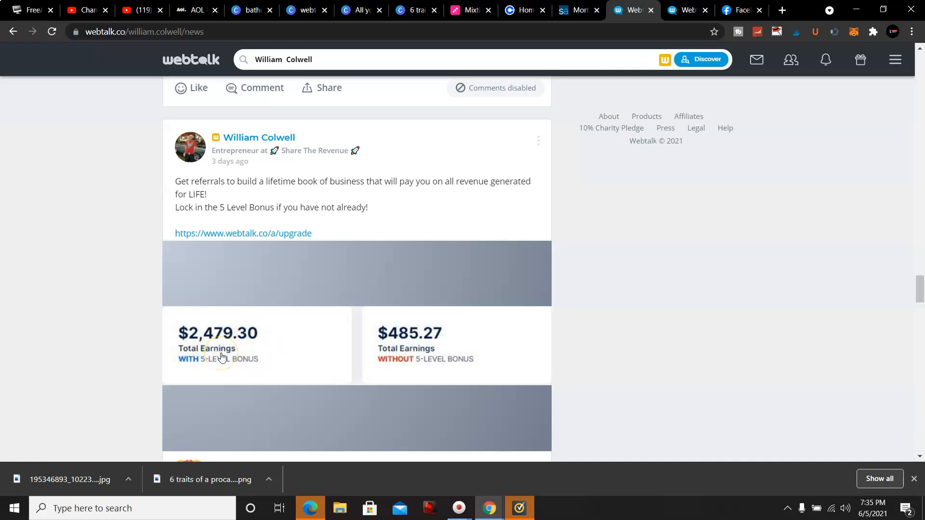
mouse_move(338, 320)
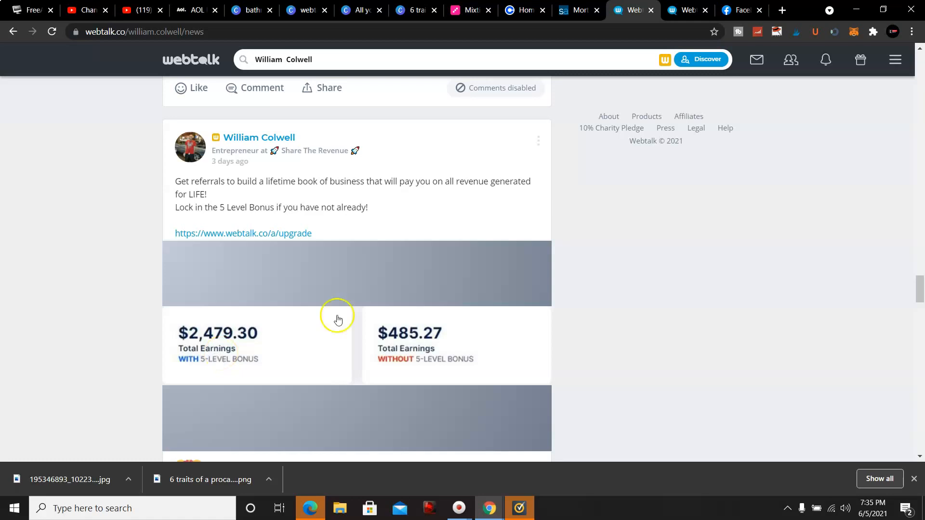
mouse_move(439, 341)
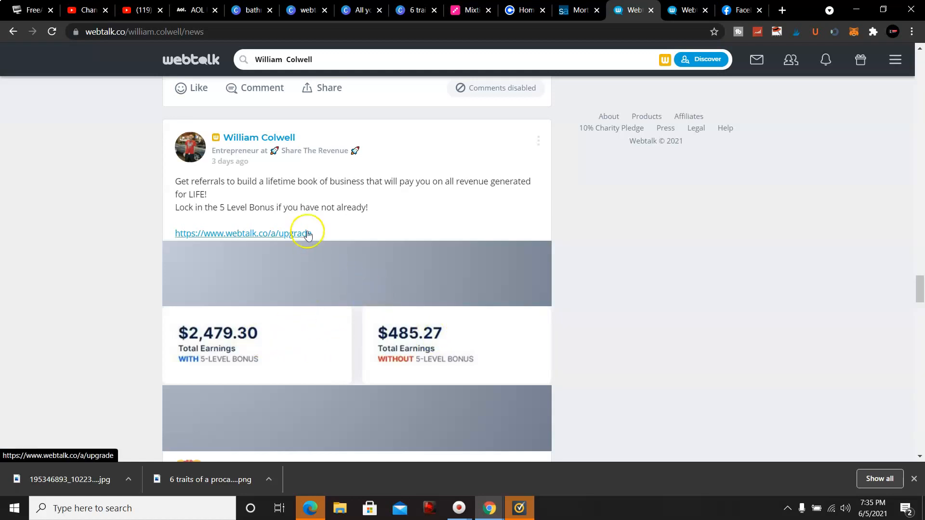
mouse_move(300, 191)
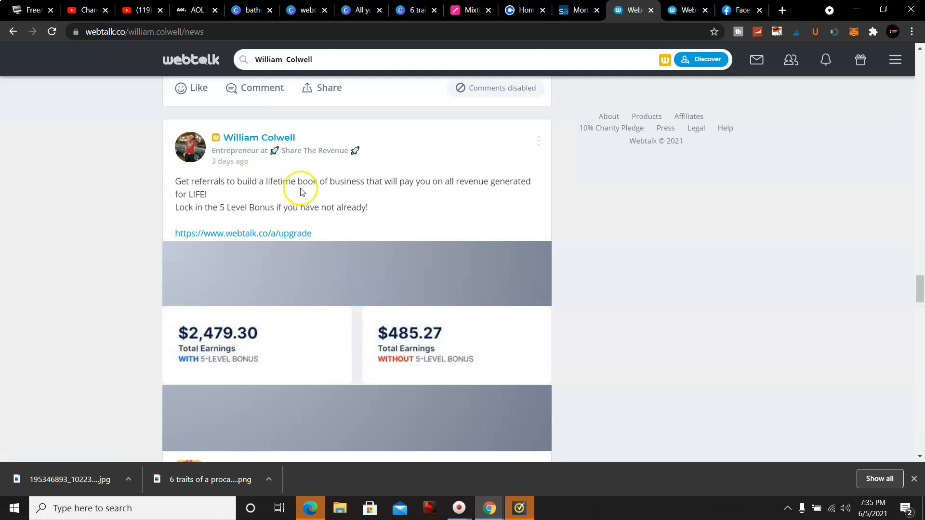
mouse_move(392, 186)
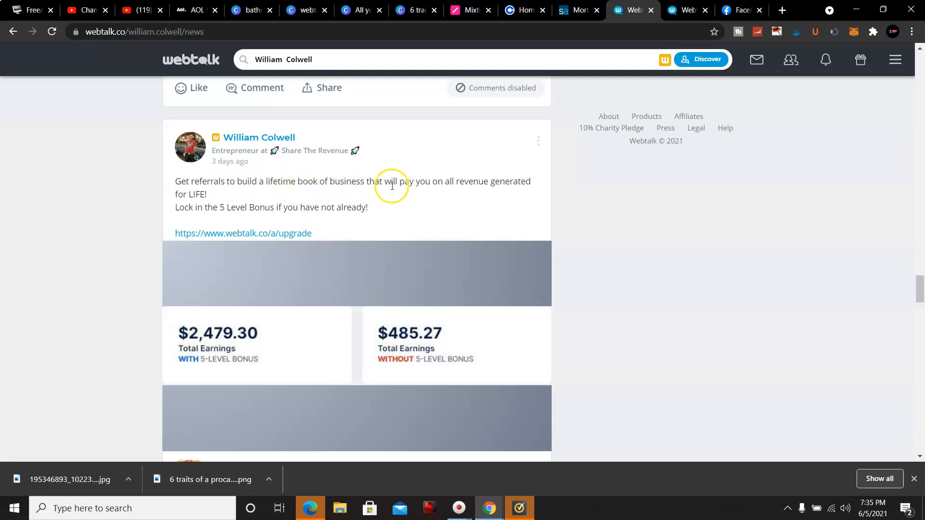
mouse_move(494, 192)
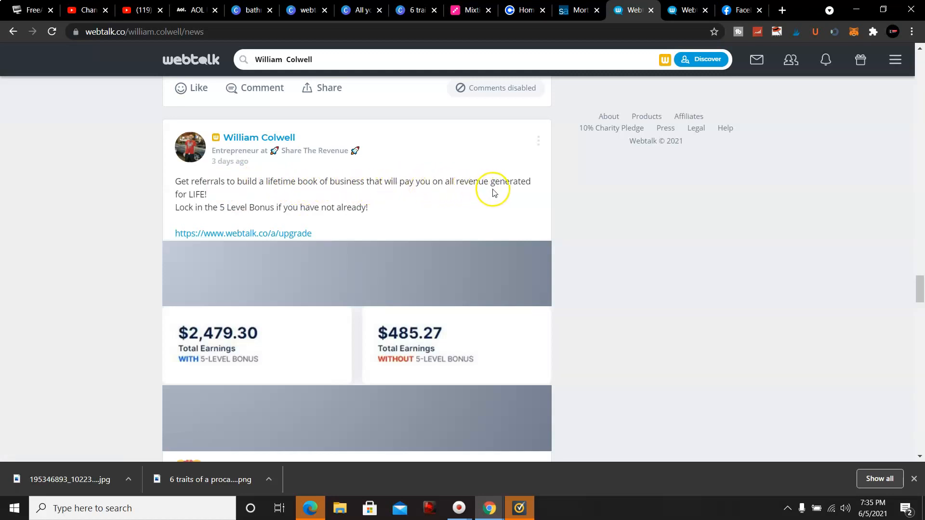
mouse_move(270, 211)
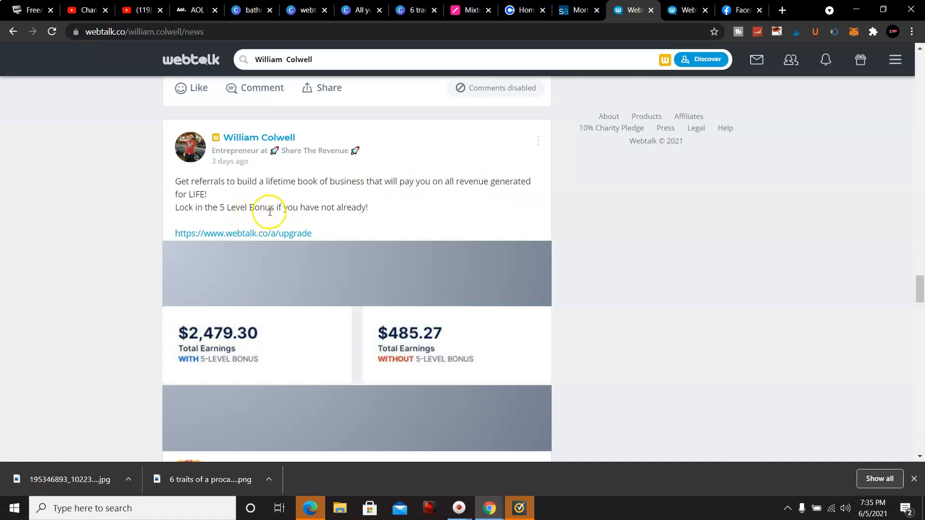
mouse_move(302, 219)
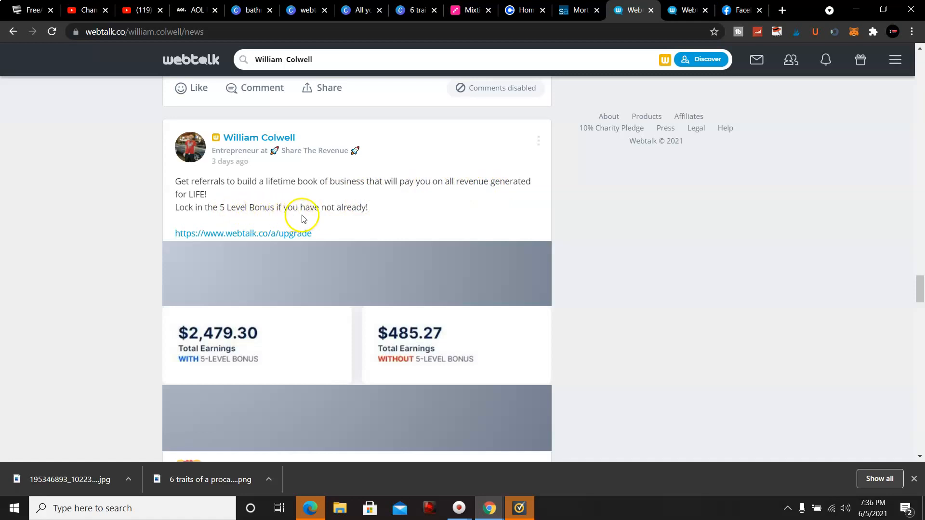
mouse_move(187, 263)
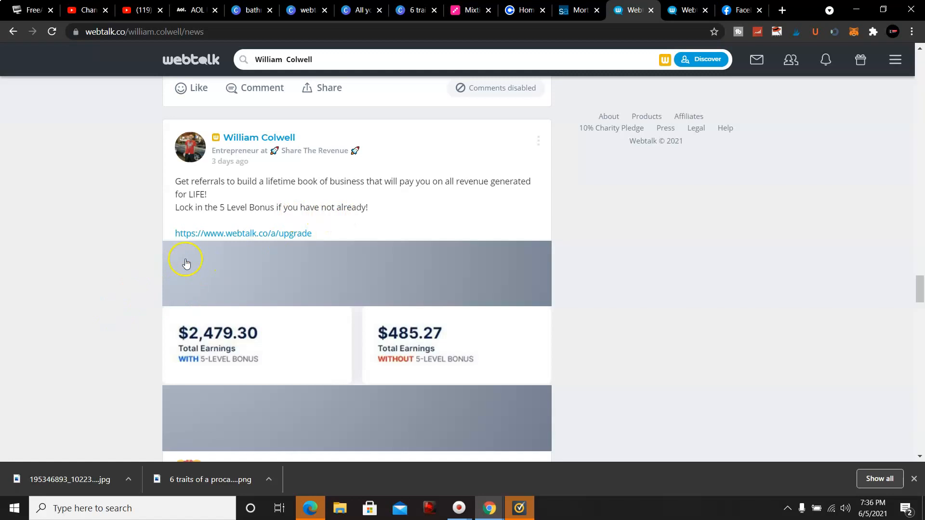
mouse_move(195, 265)
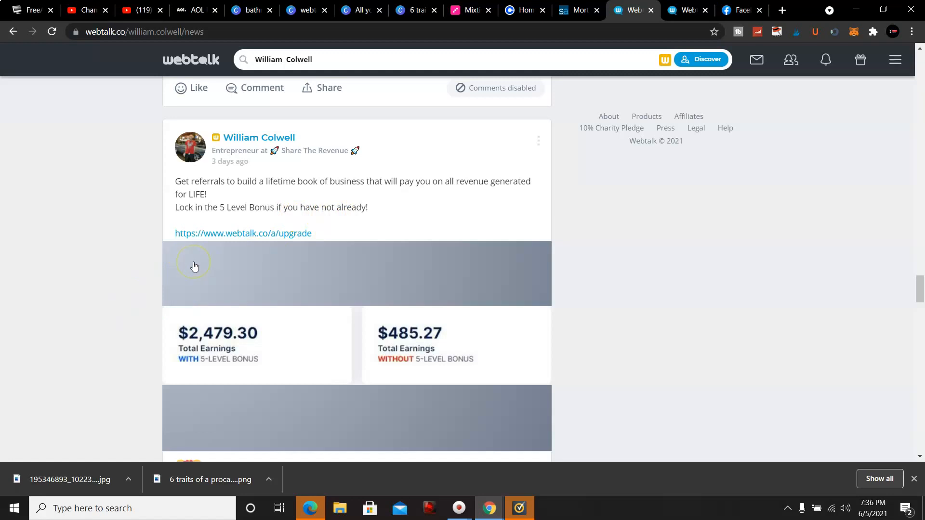
mouse_move(182, 269)
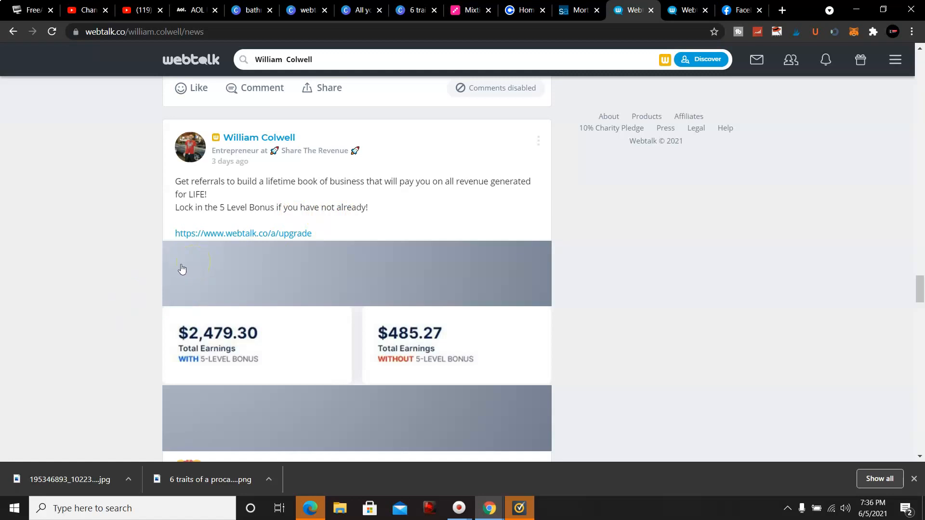
mouse_move(176, 269)
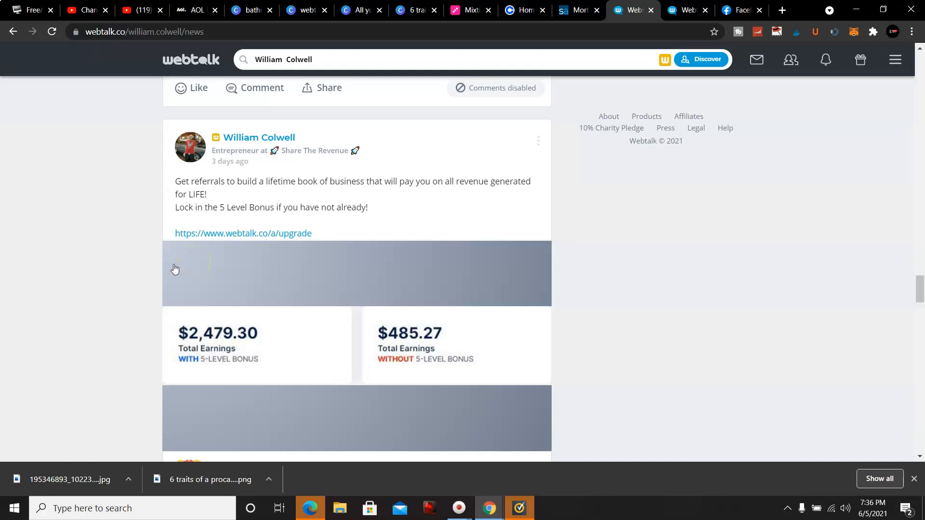